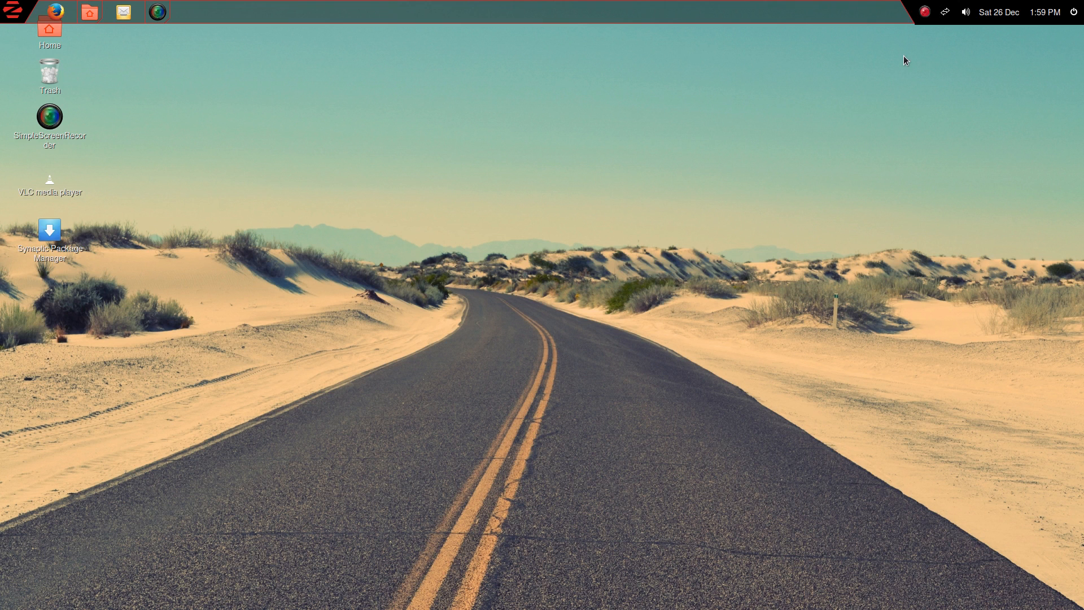
pyautogui.moveTo(942, 7)
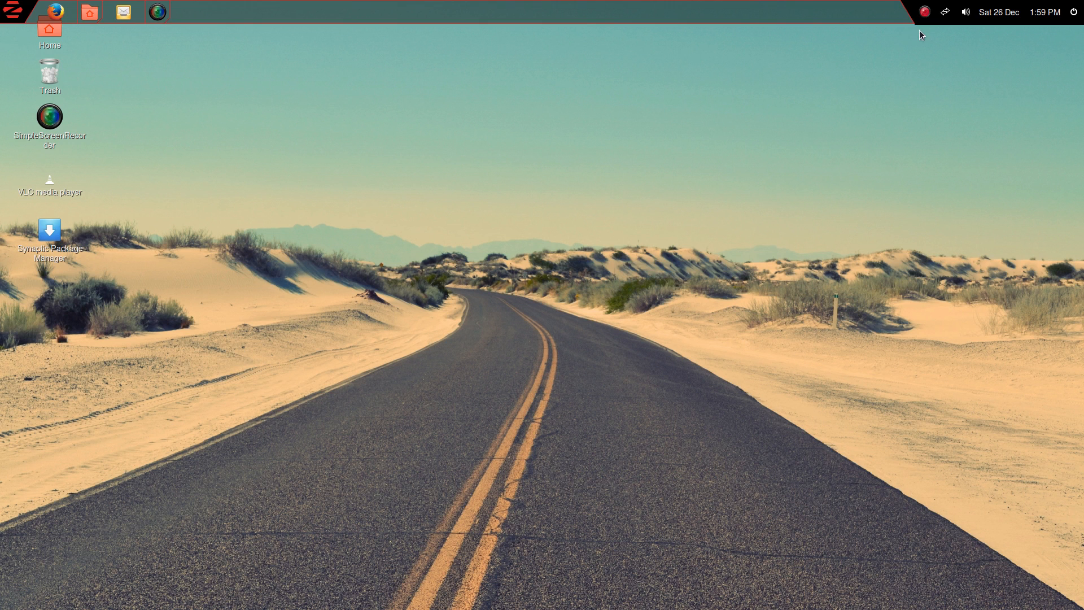
pyautogui.moveTo(815, 20)
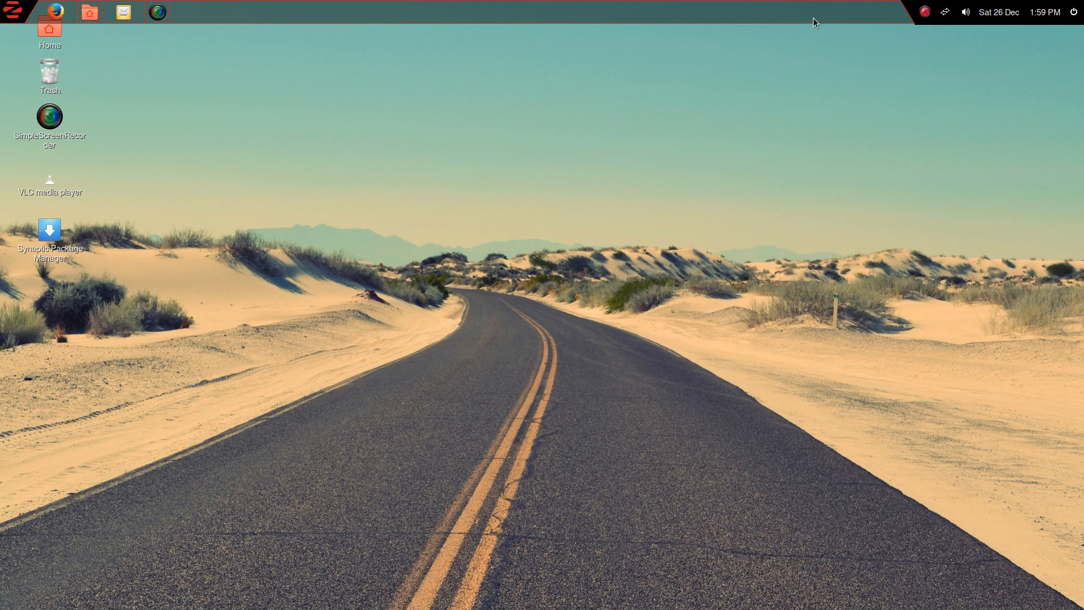
pyautogui.moveTo(898, 28)
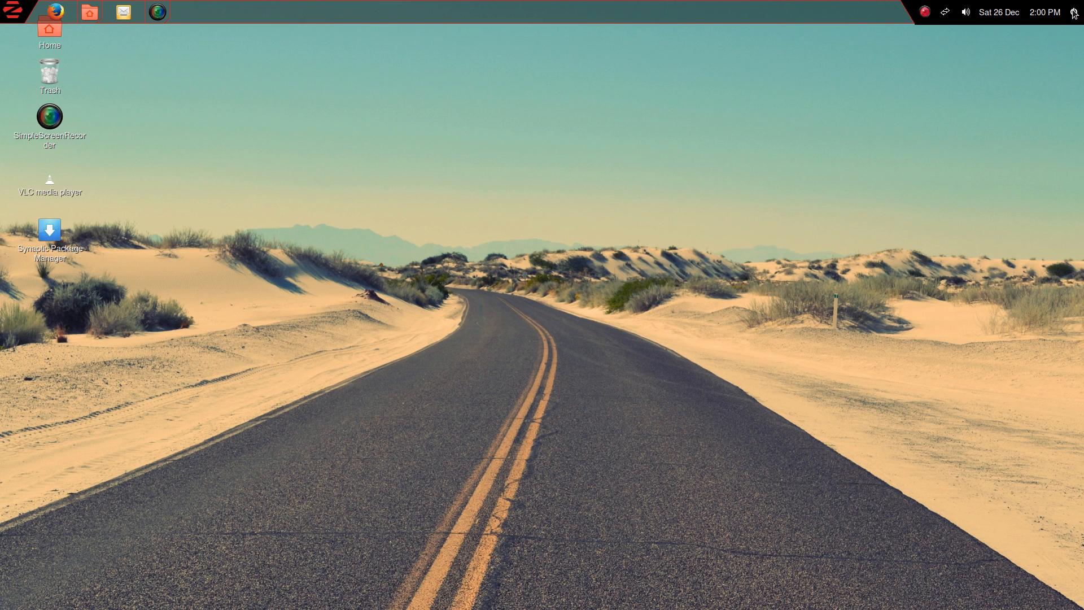
pyautogui.moveTo(936, 25)
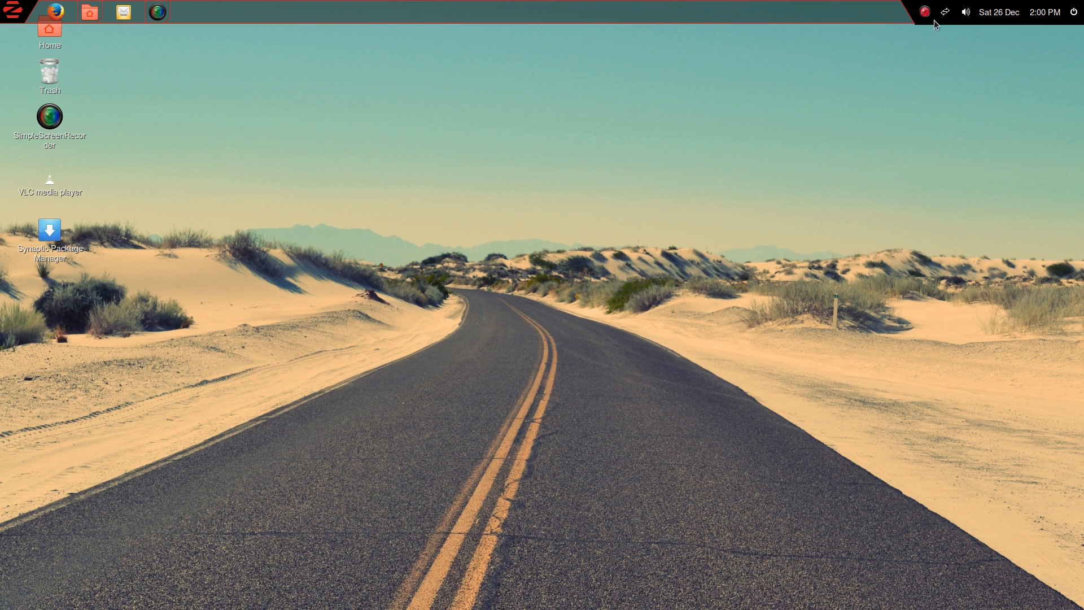
pyautogui.moveTo(913, 14)
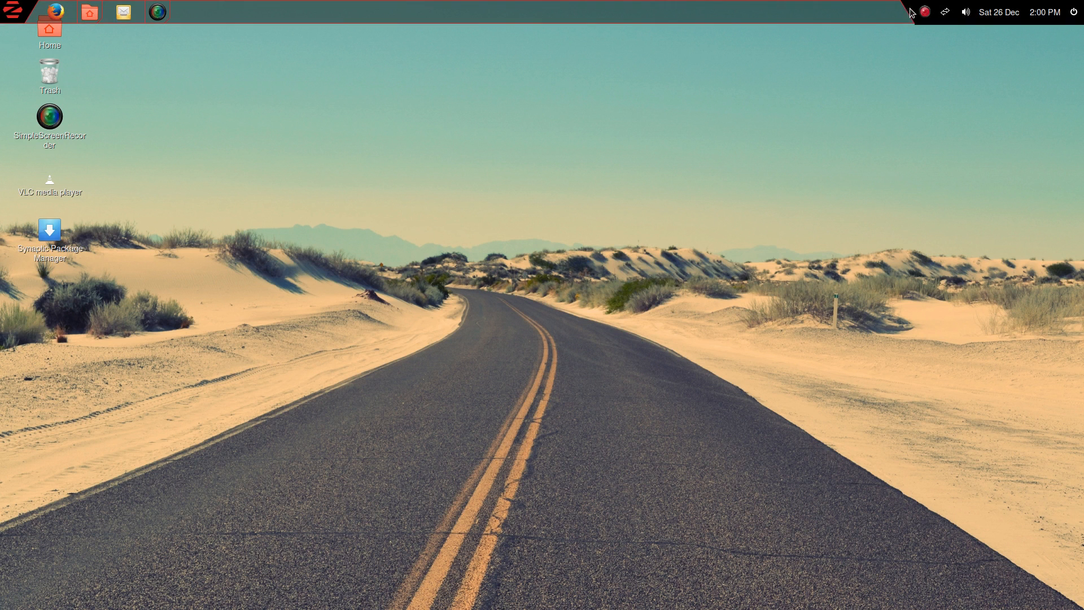
pyautogui.moveTo(885, 12)
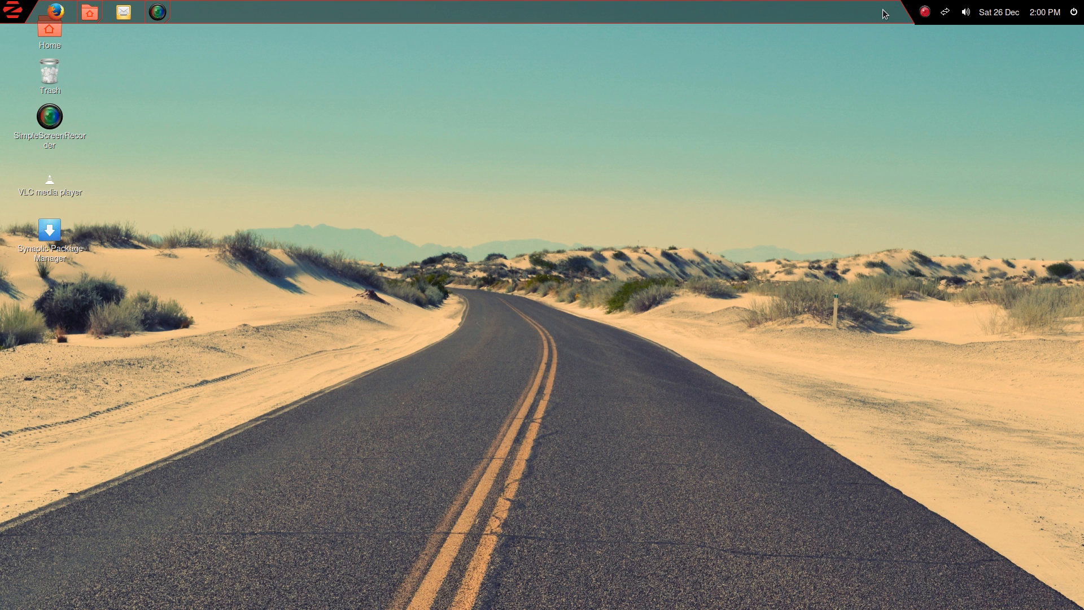
pyautogui.moveTo(573, 178)
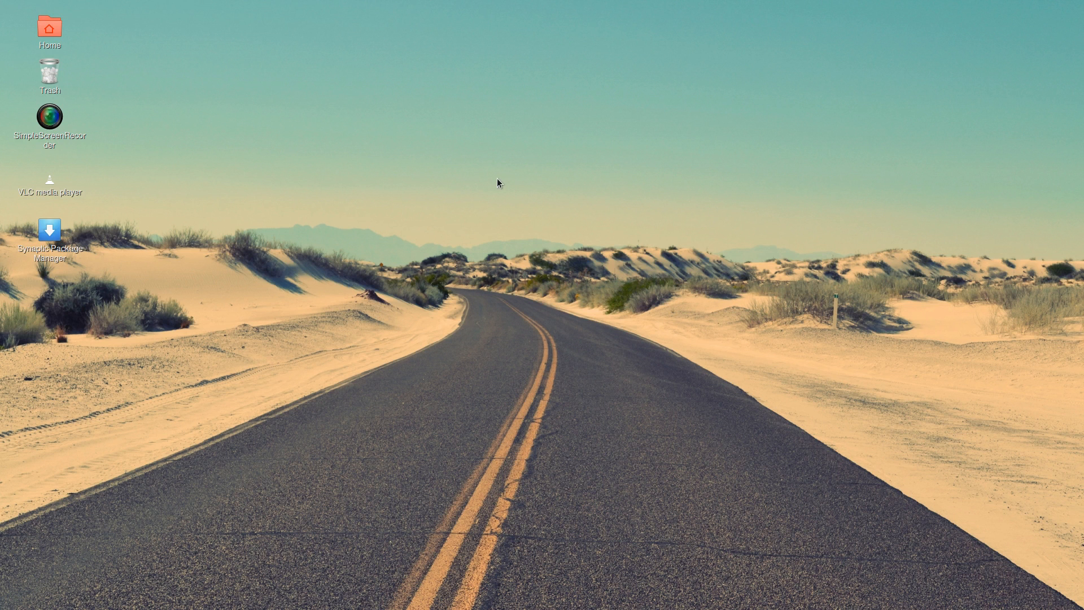
pyautogui.moveTo(79, 119)
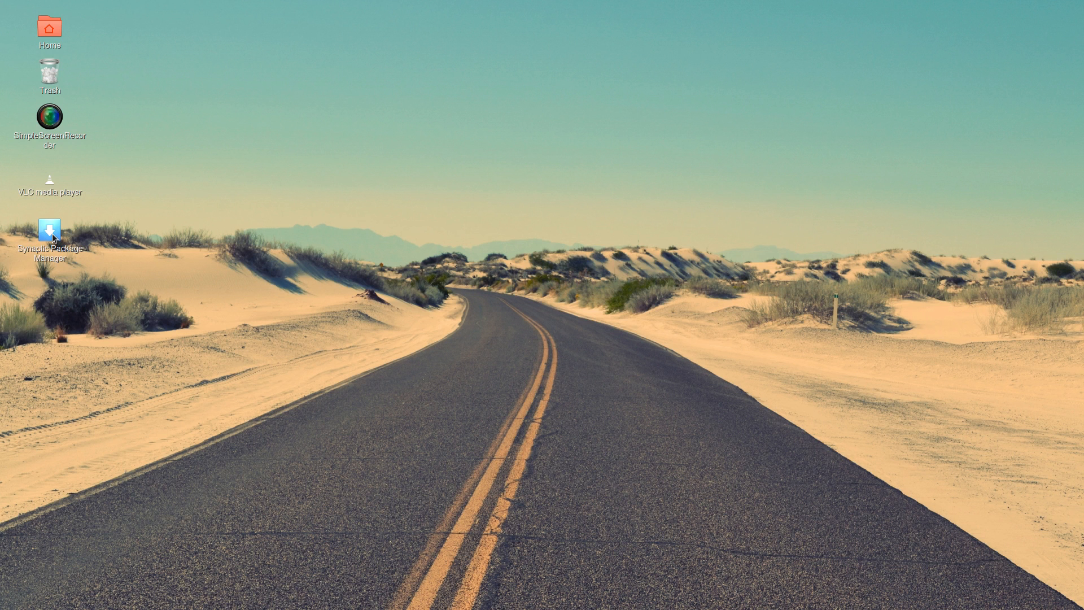
# Launch Synaptic Package Manager and authenticate with the password
pyautogui.click(50, 229)
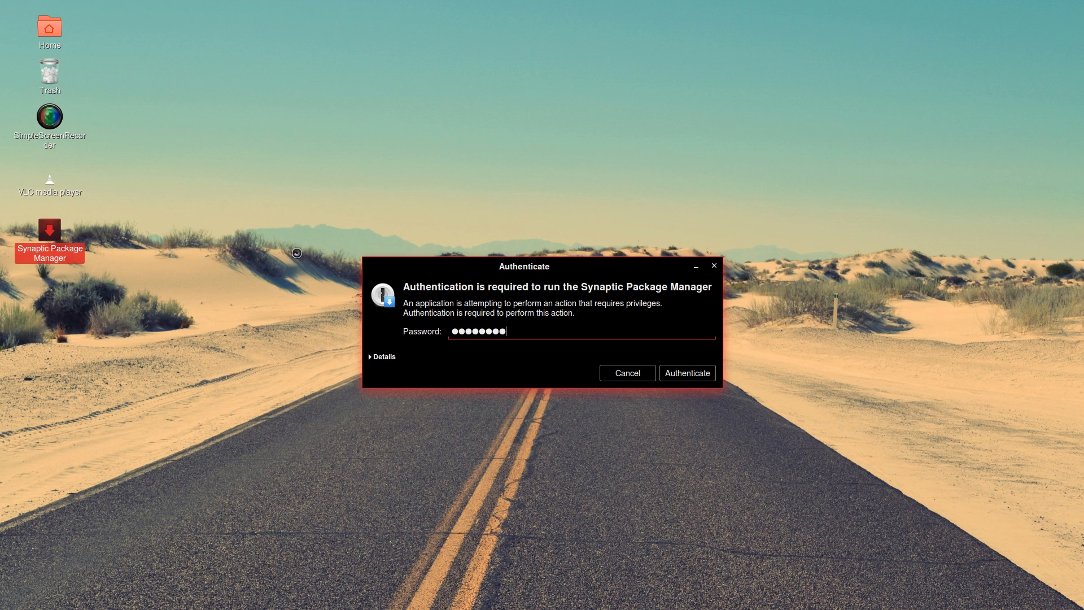
pyautogui.click(686, 373)
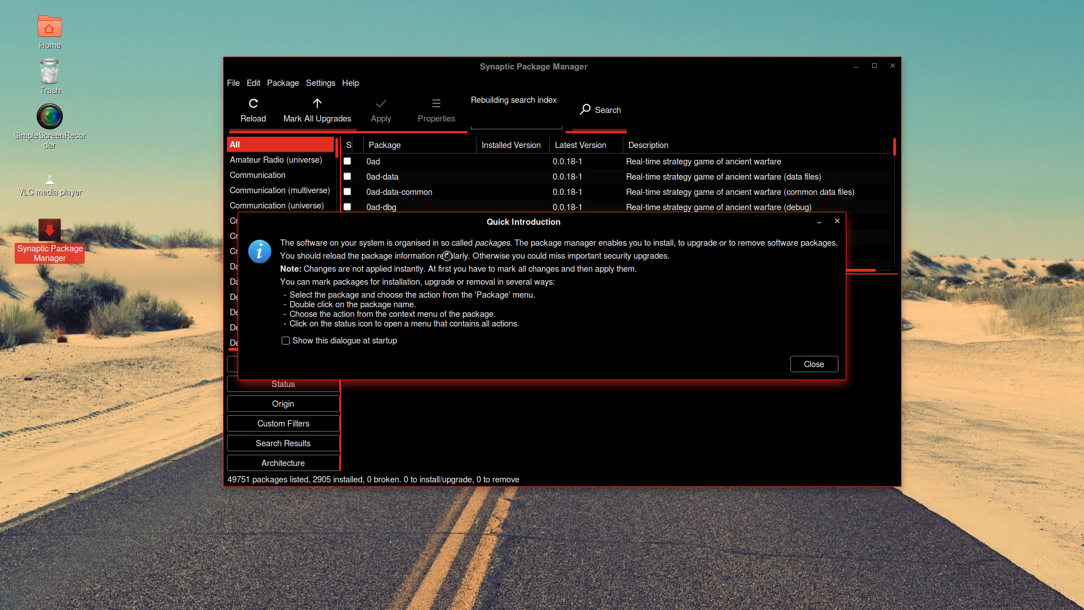
pyautogui.moveTo(425, 355)
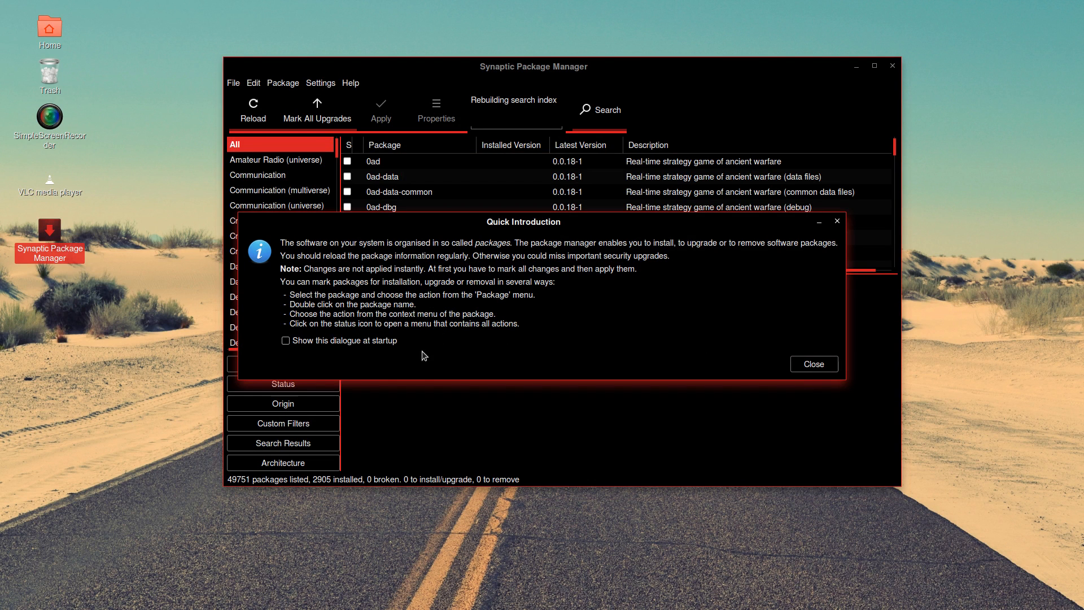
pyautogui.moveTo(807, 366)
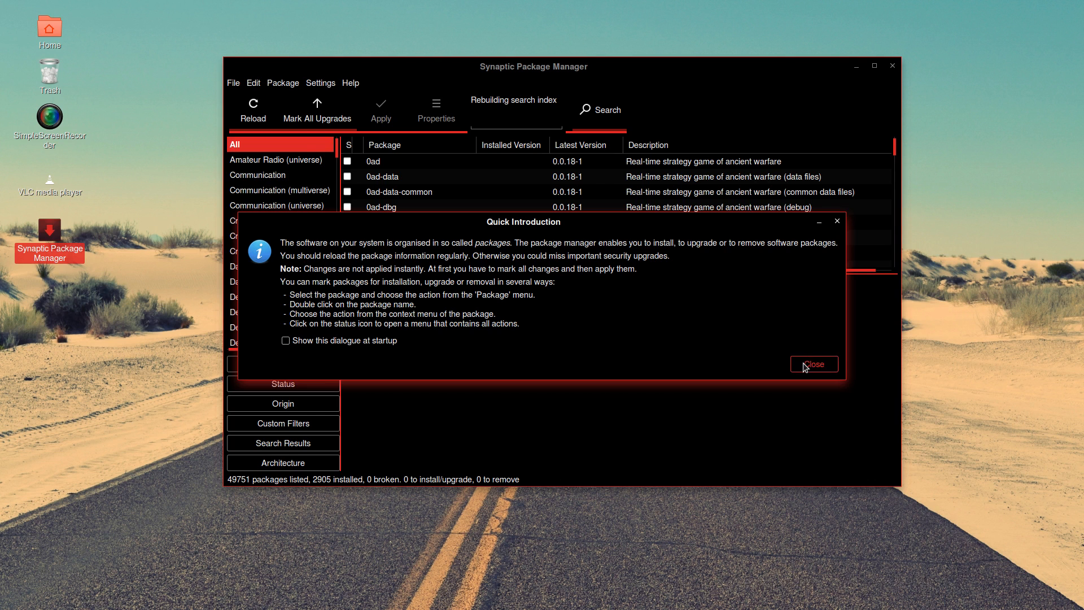
# Dismiss the intro and search the package list for 'cairo dock'
pyautogui.click(813, 363)
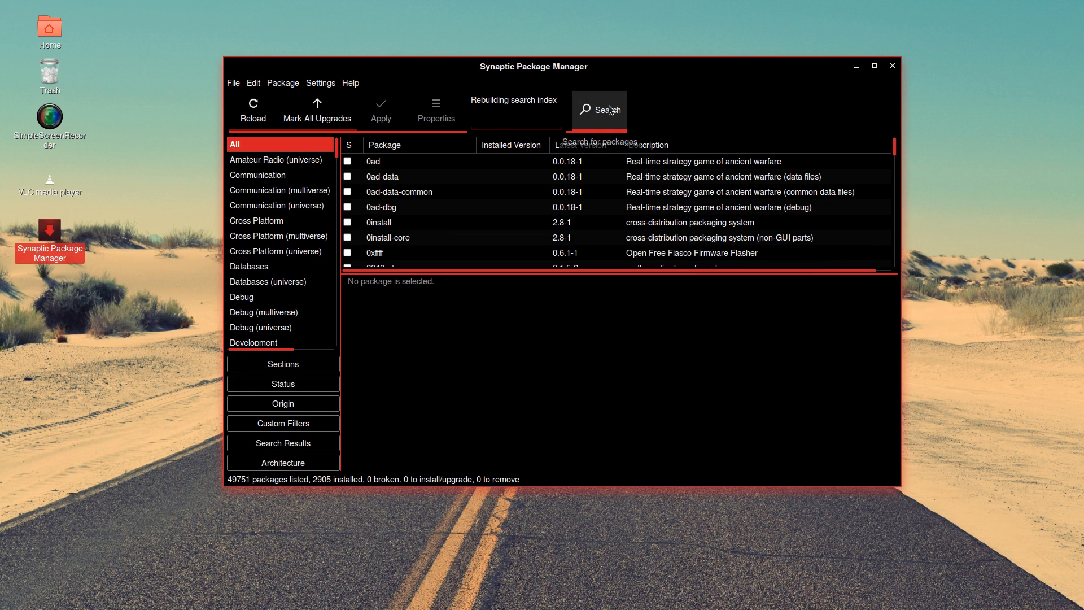
pyautogui.click(600, 110)
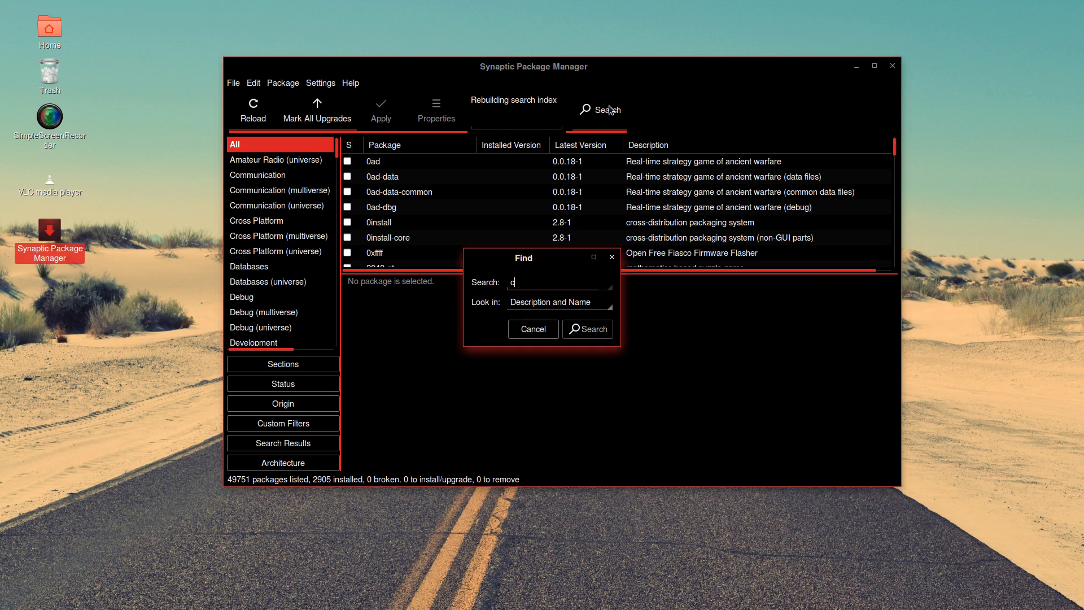
pyautogui.write('airo')
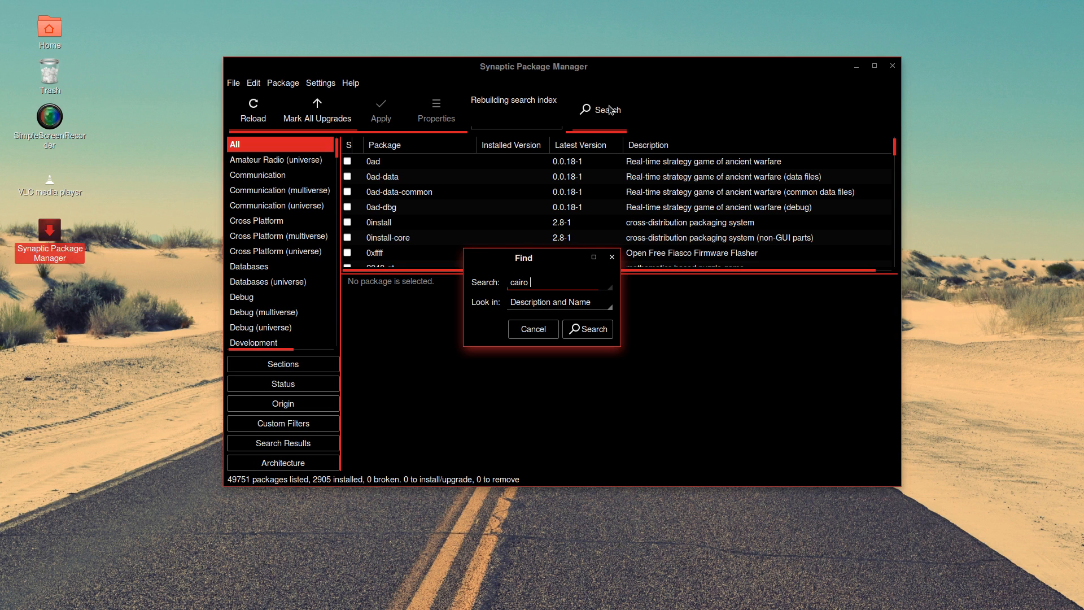
pyautogui.click(587, 330)
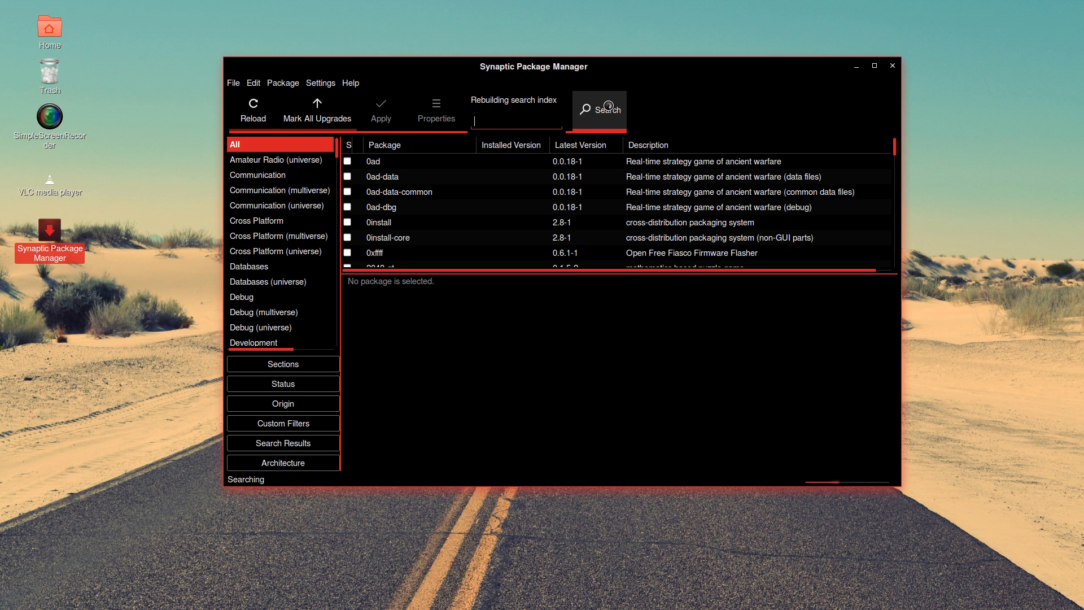
pyautogui.click(599, 110)
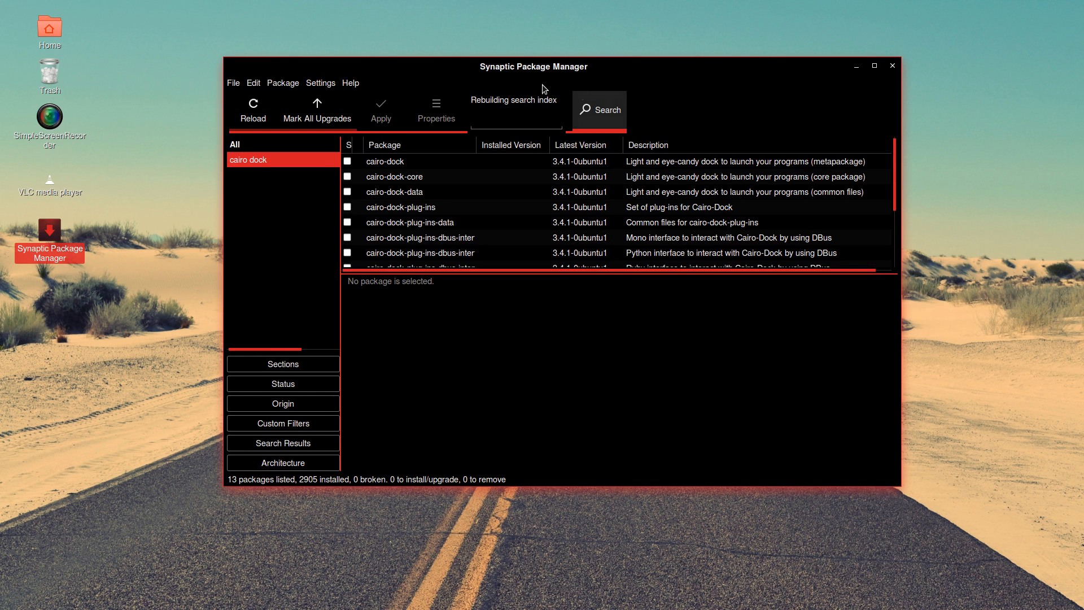
# Mark cairo-dock for installation, accepting its required dependencies (11 to install)
pyautogui.rightClick(385, 162)
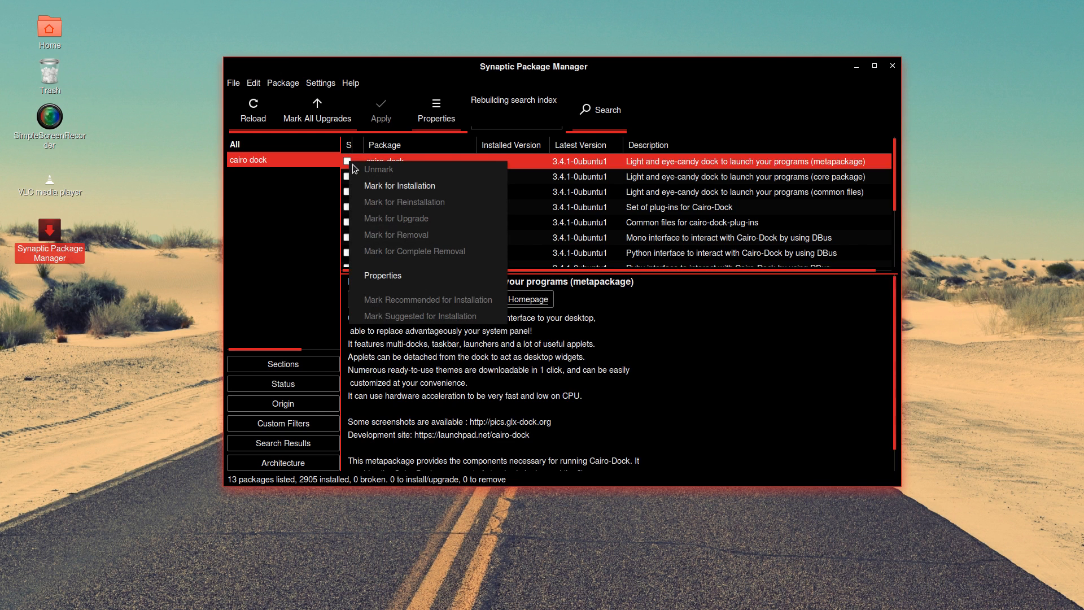
pyautogui.click(400, 185)
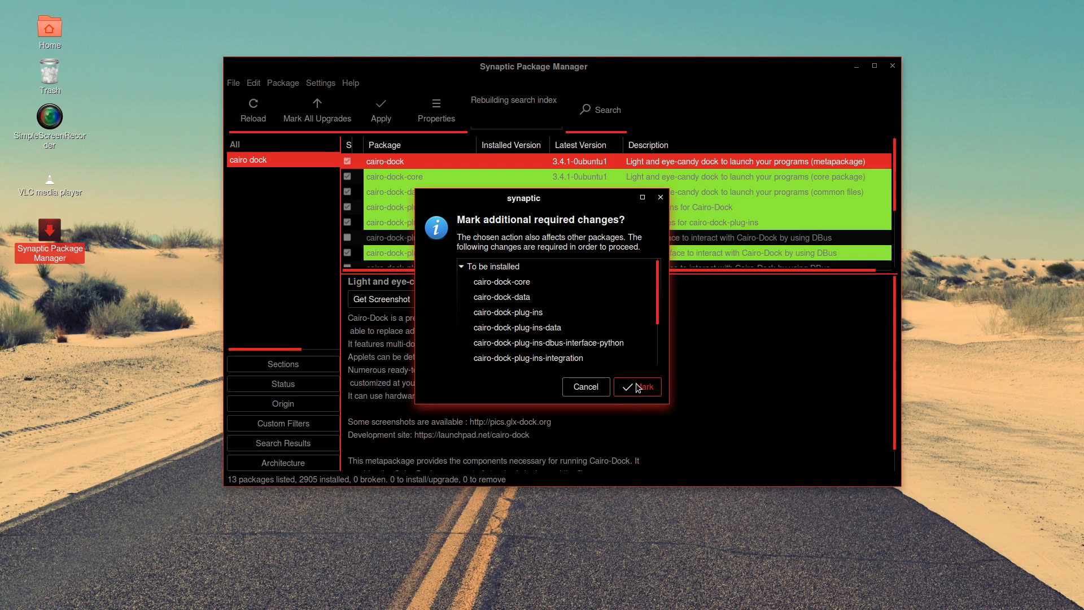
pyautogui.click(637, 386)
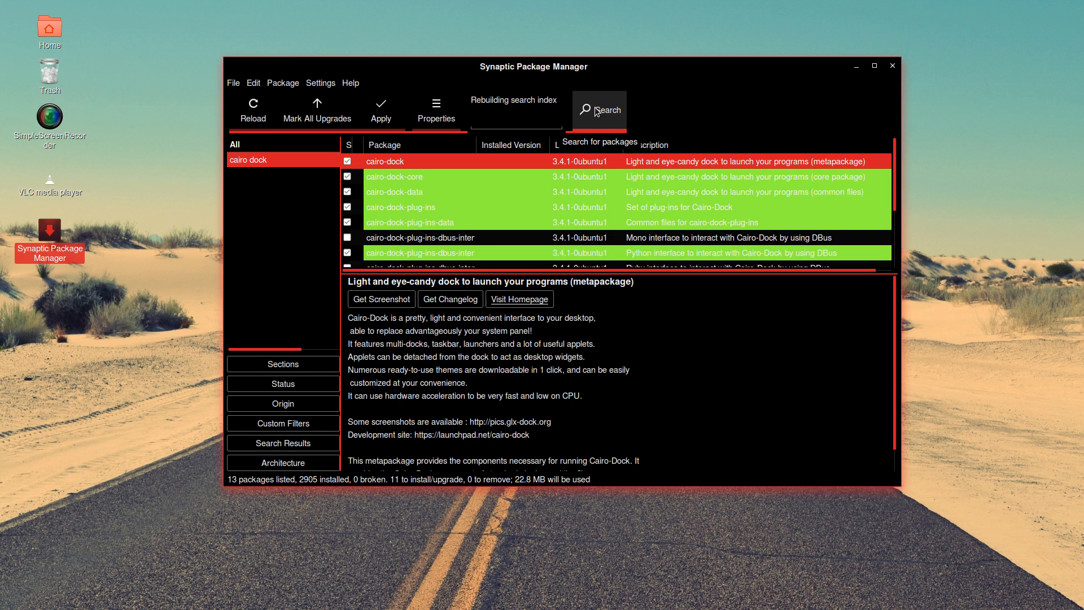
# Search for 'xpad', then begin a new search for 'tweak tool'
pyautogui.click(600, 110)
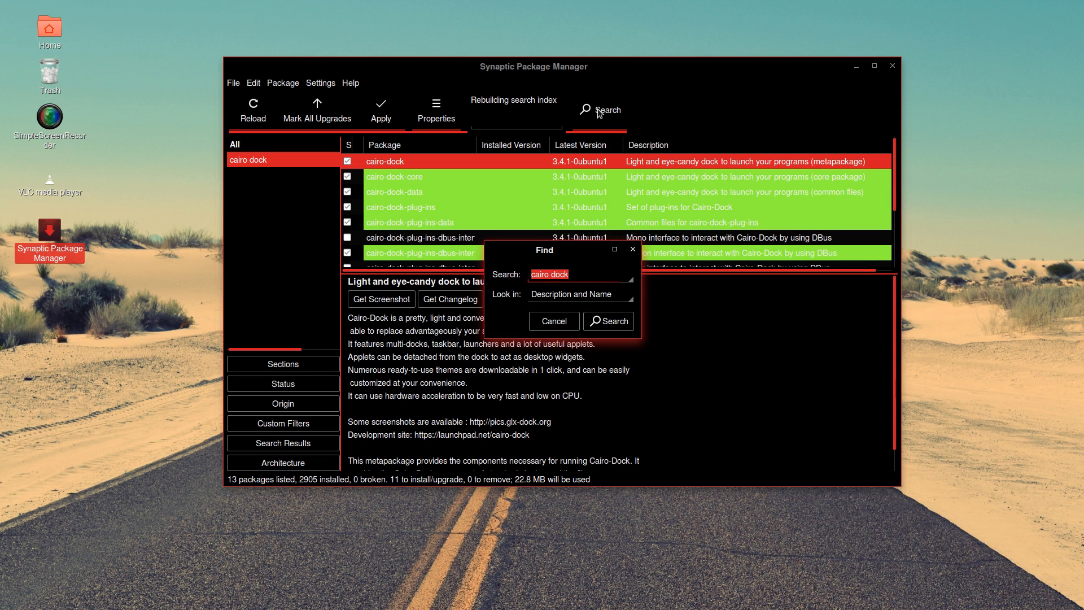
pyautogui.write('xpa')
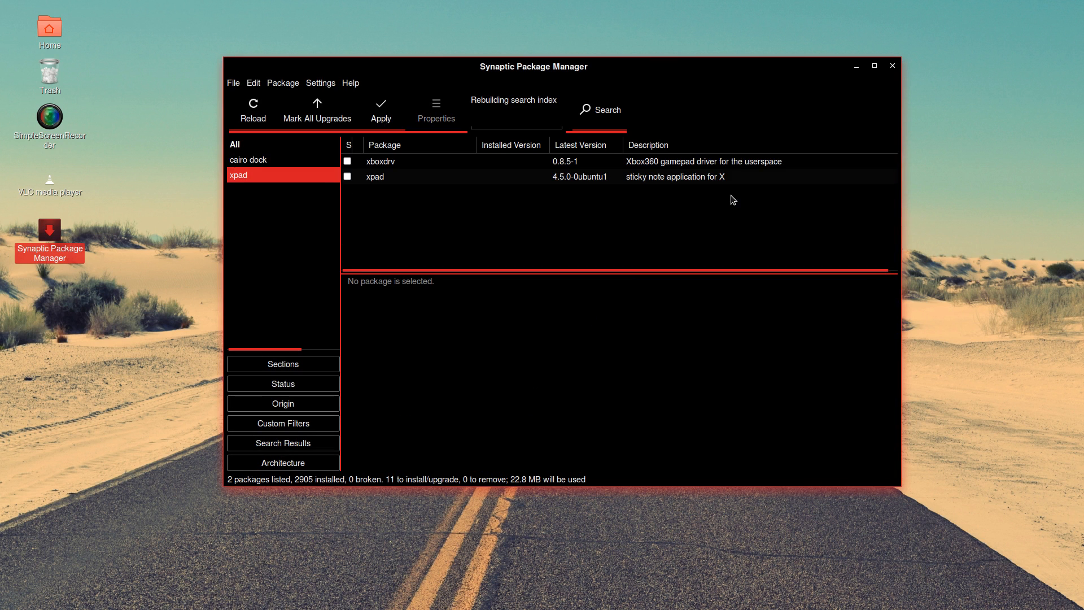
pyautogui.moveTo(720, 174)
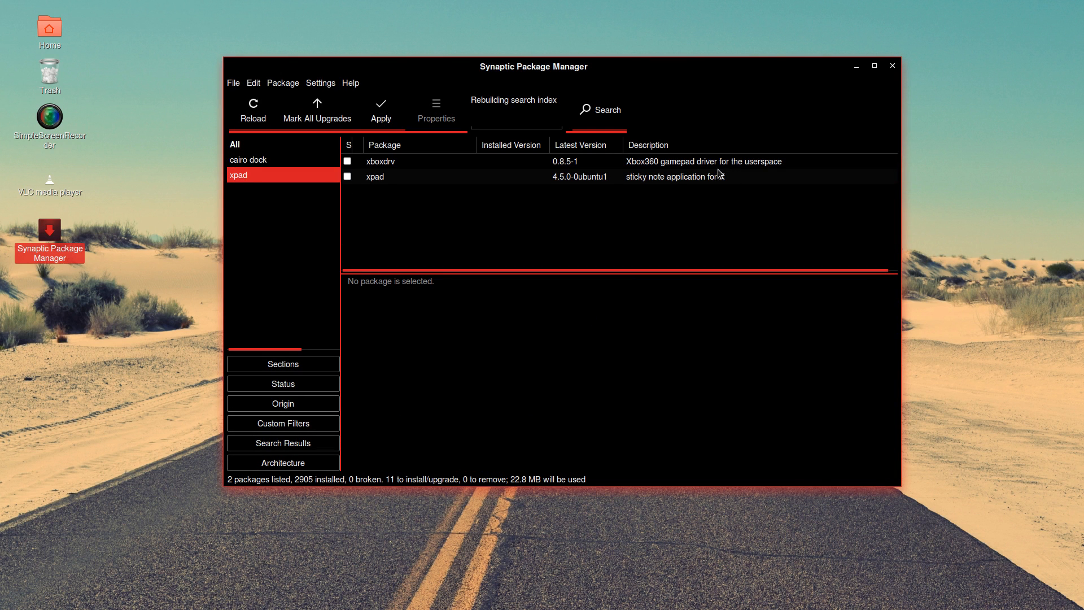
pyautogui.click(599, 109)
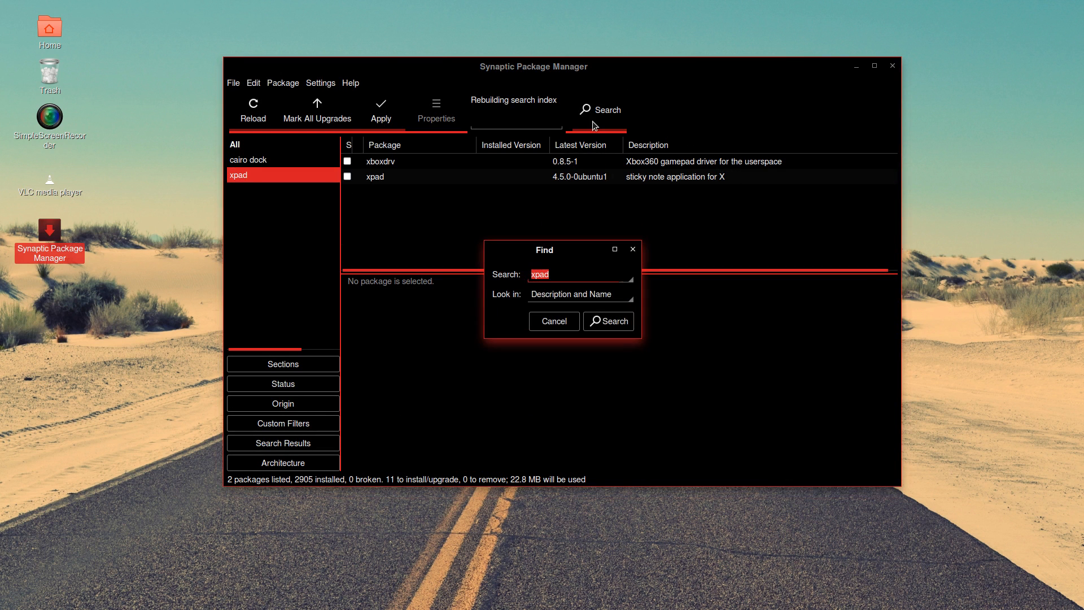
pyautogui.write('tweak tool')
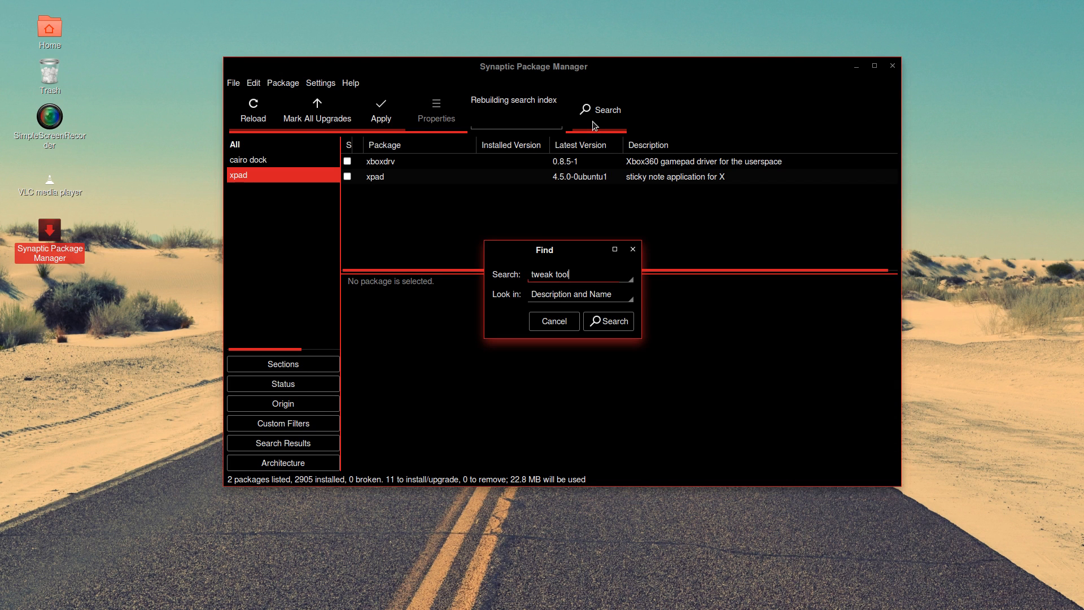
# Find gnome-tweak-tool and mark it for installation with its extra dependencies (16 to install)
pyautogui.click(607, 321)
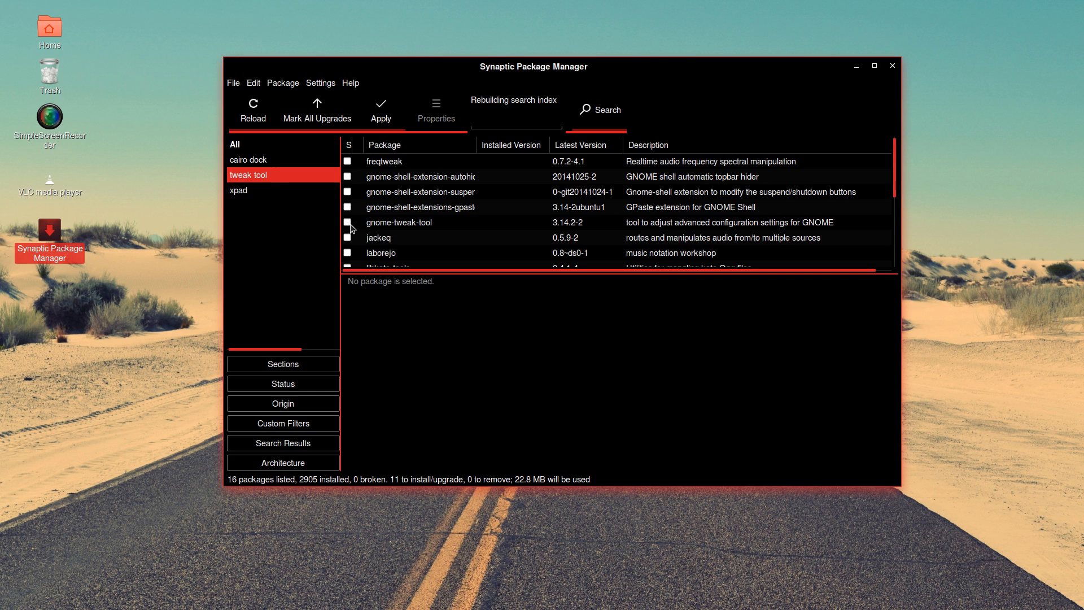
pyautogui.rightClick(399, 223)
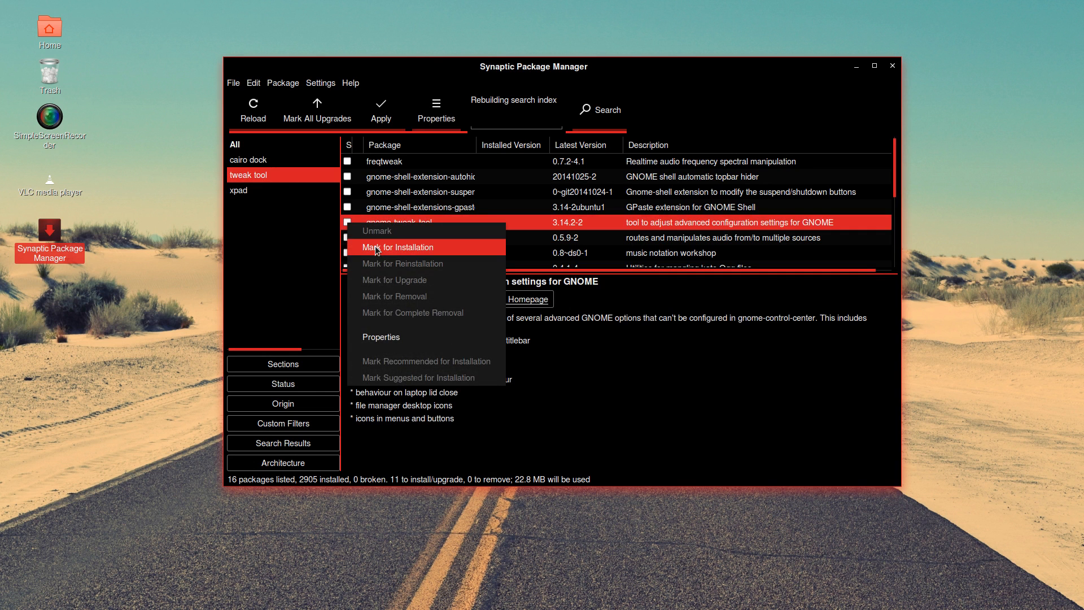
pyautogui.click(397, 246)
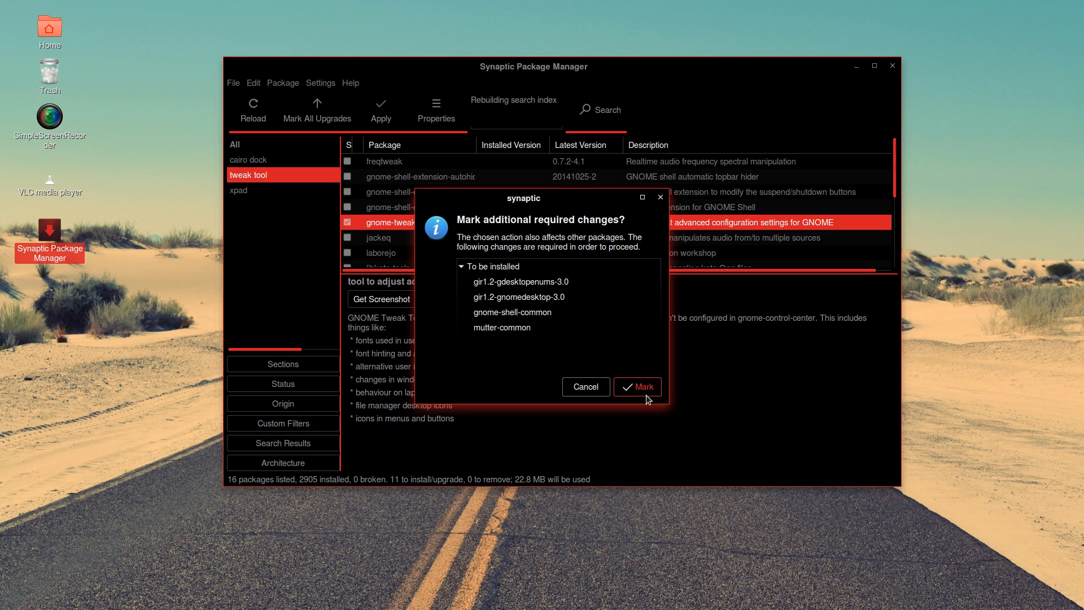
pyautogui.click(637, 386)
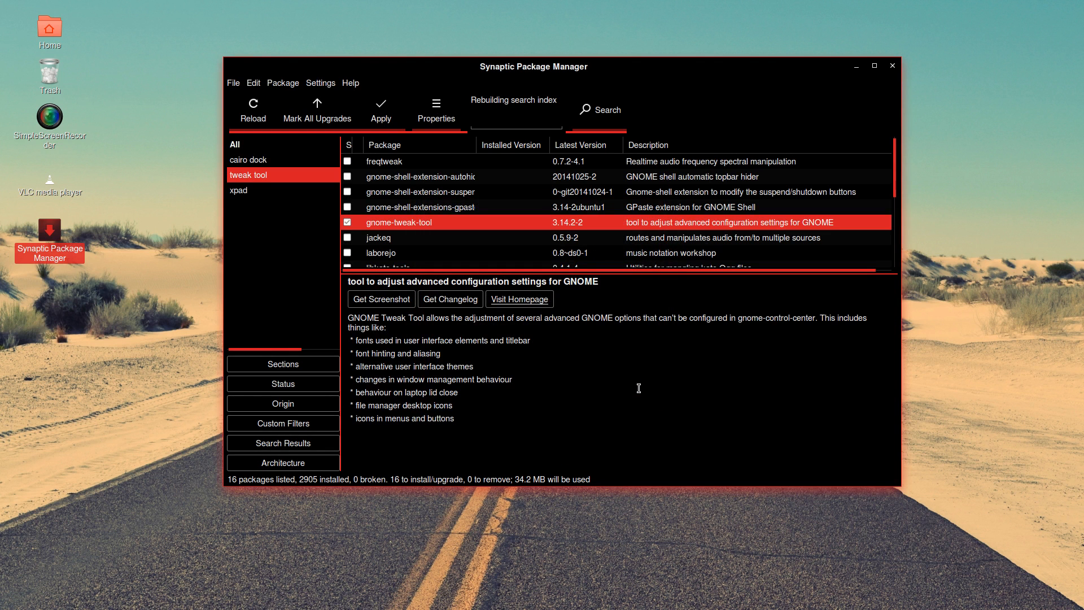
pyautogui.moveTo(630, 381)
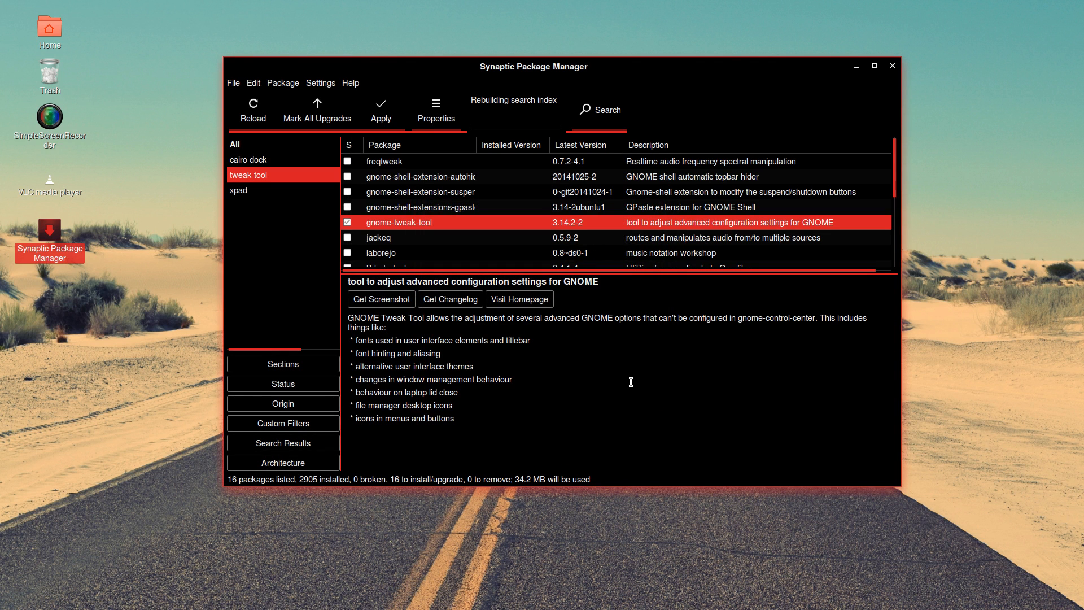
pyautogui.moveTo(623, 382)
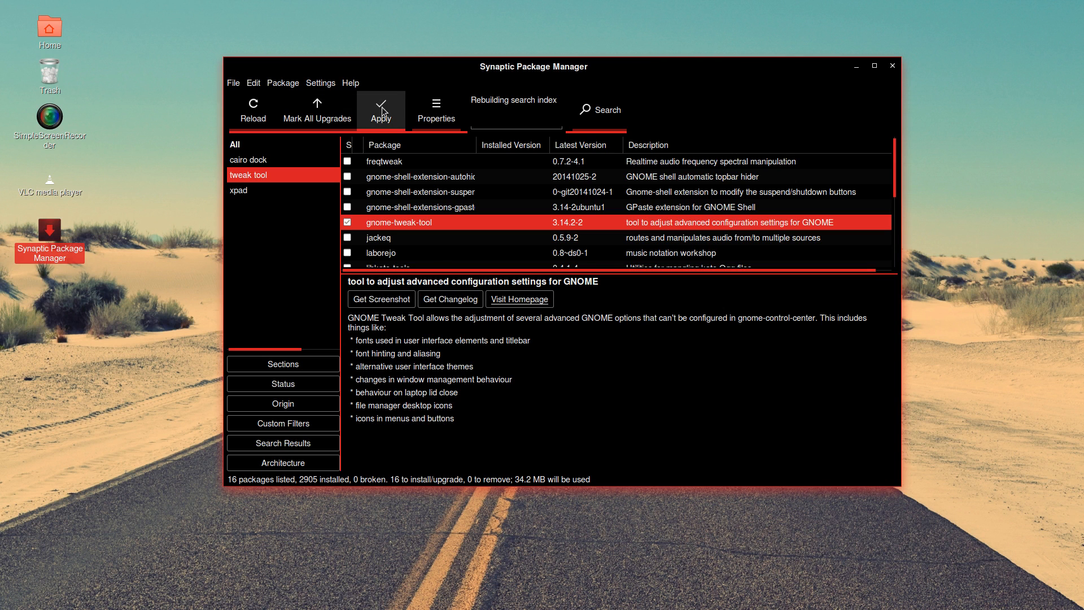
# Apply the changes to install the 16 marked packages and dismiss the completion notice
pyautogui.click(380, 108)
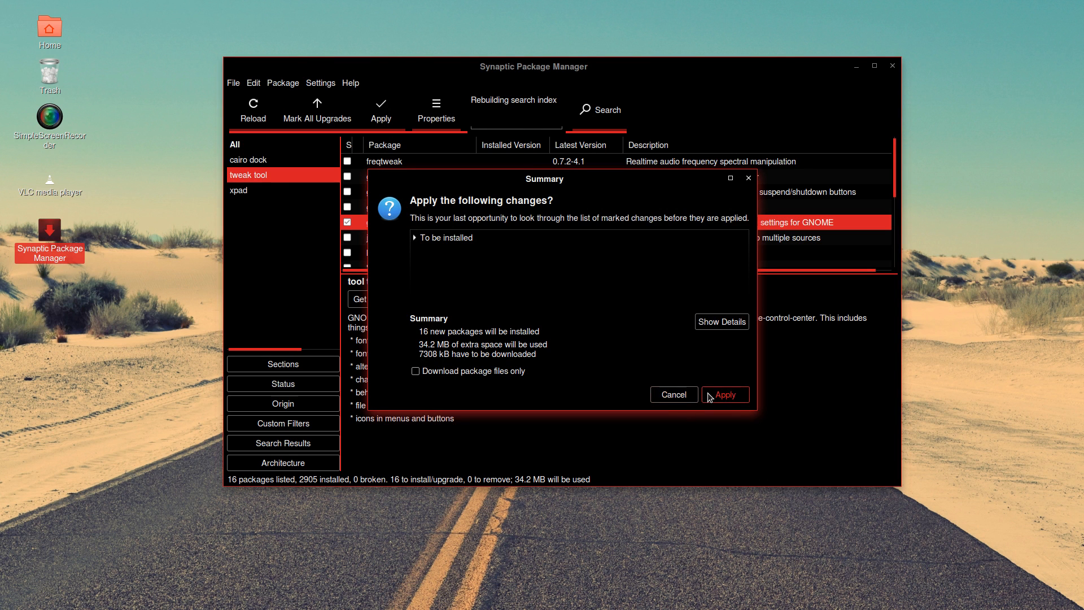
pyautogui.click(724, 394)
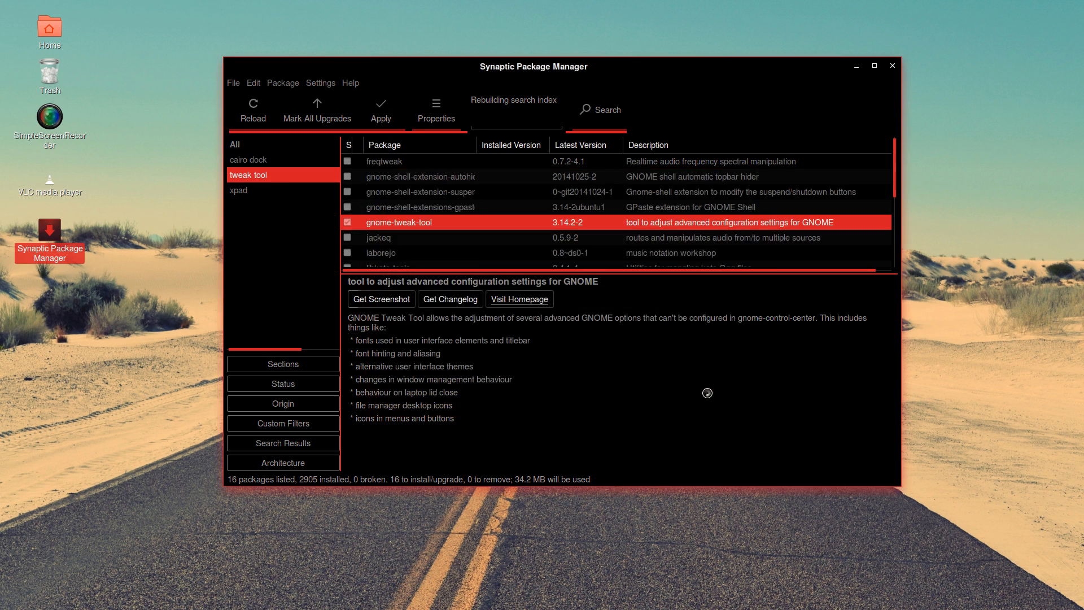
pyautogui.click(381, 111)
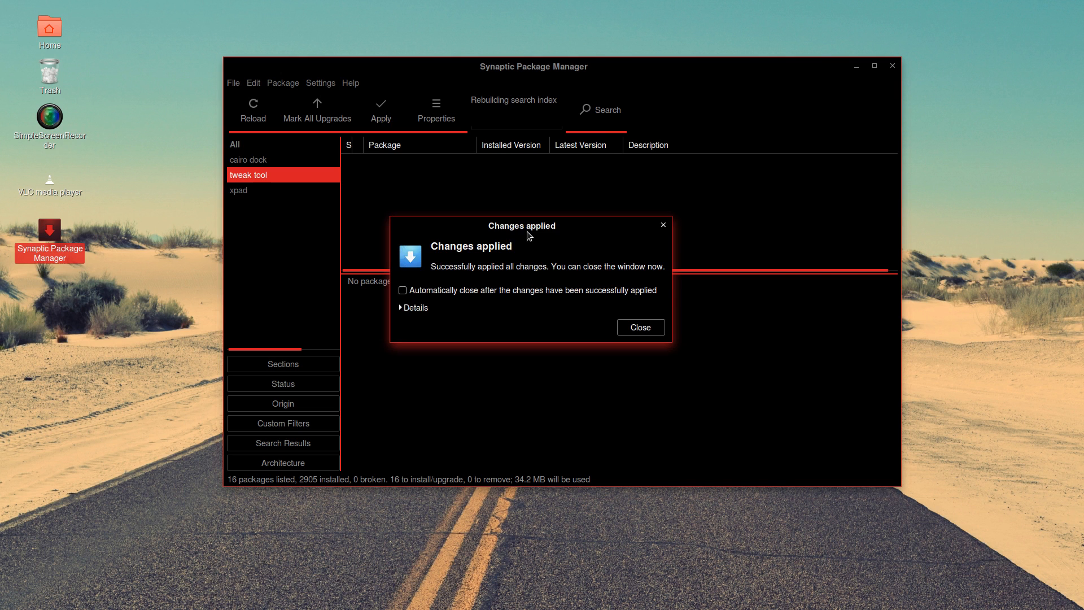
pyautogui.moveTo(440, 255)
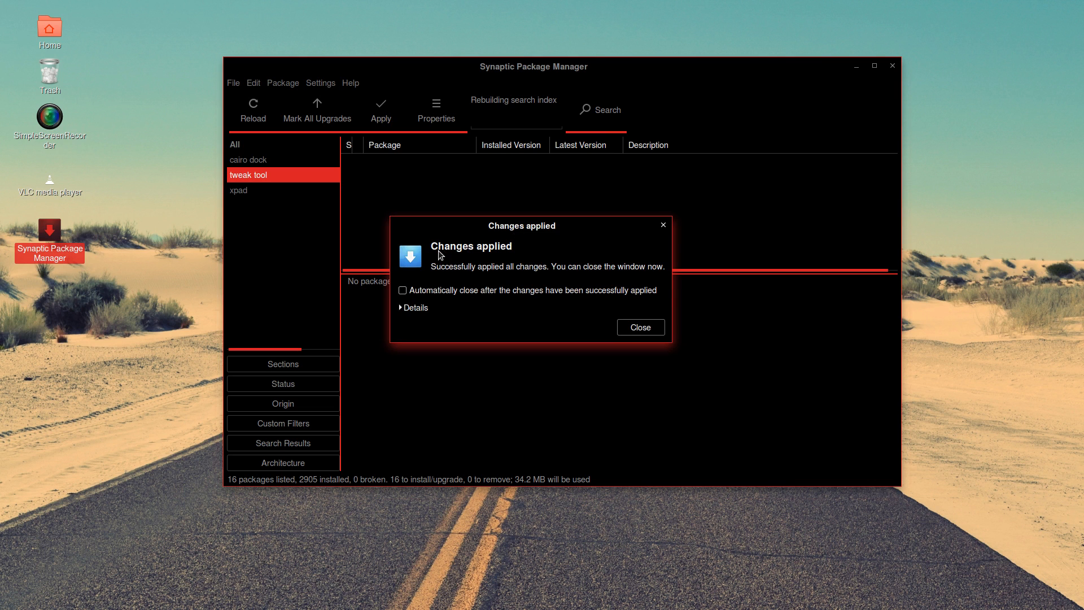
pyautogui.click(640, 327)
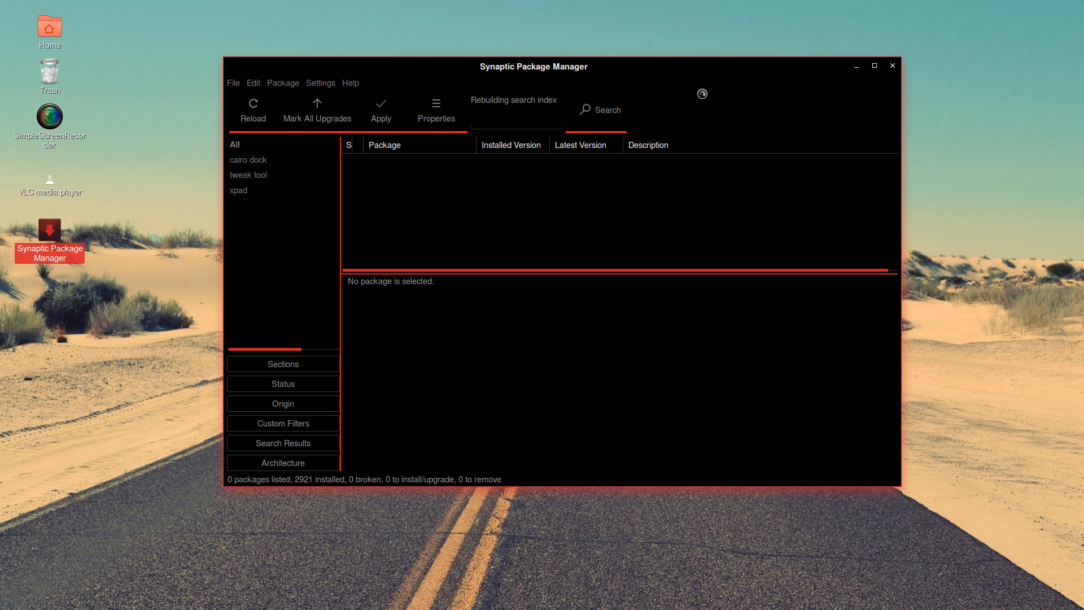
# Review the tweak tool results showing it installed, then close Synaptic
pyautogui.click(248, 174)
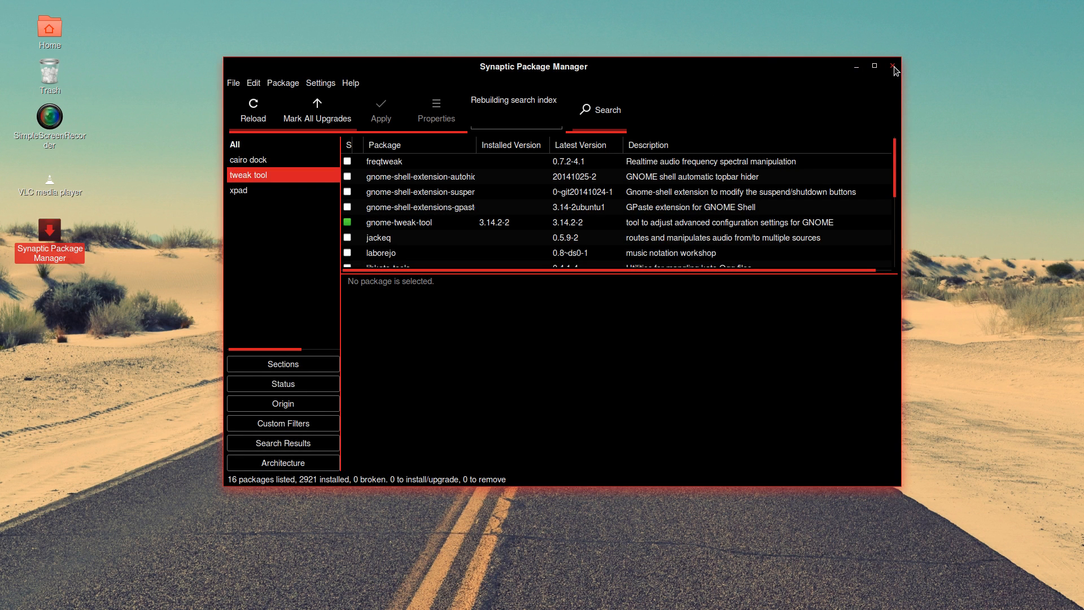
pyautogui.click(891, 66)
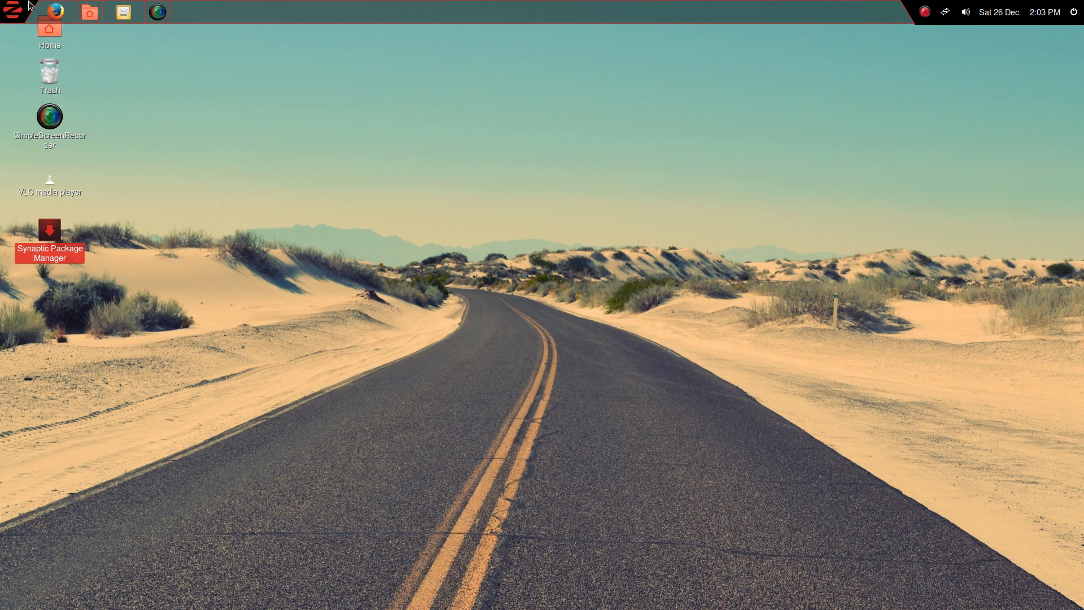
# Search the Zorin Menu for 'cairo', correcting a typo, to launch Cairo-Dock
pyautogui.click(16, 12)
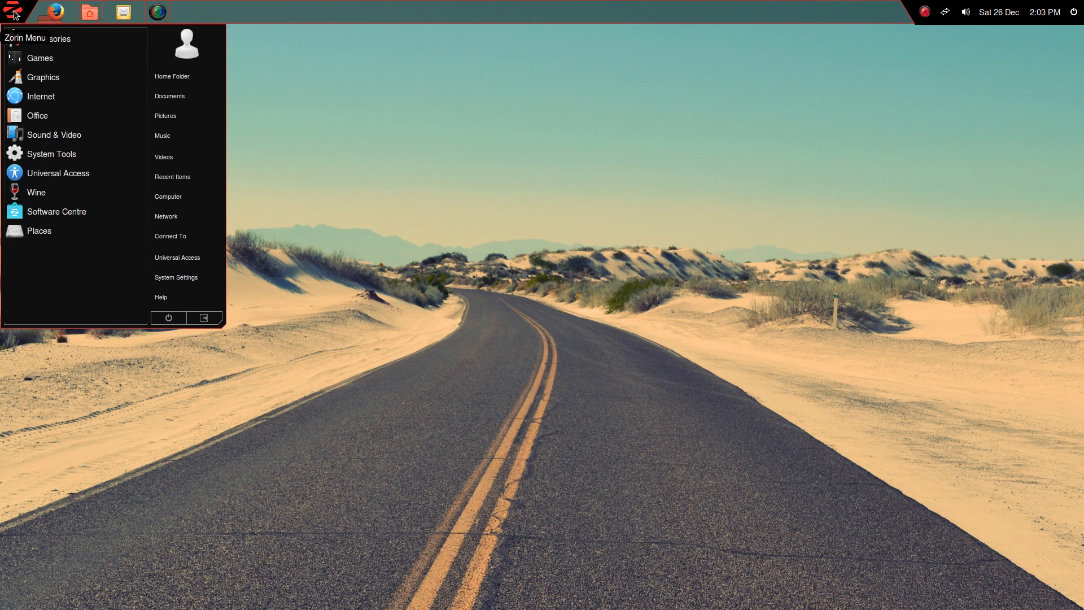
pyautogui.write('cario')
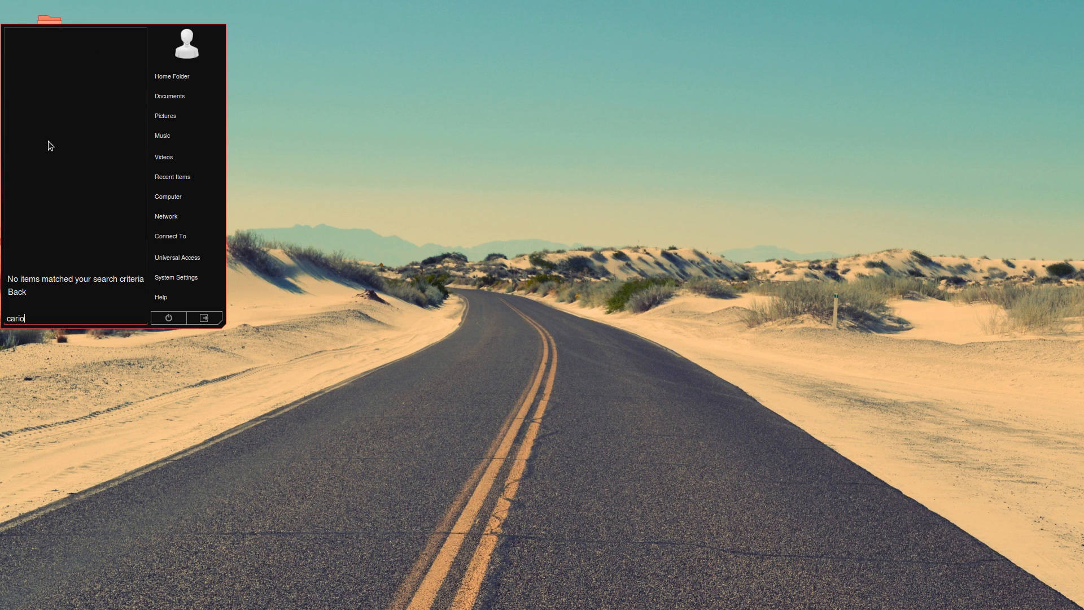
pyautogui.press('BackSpace')
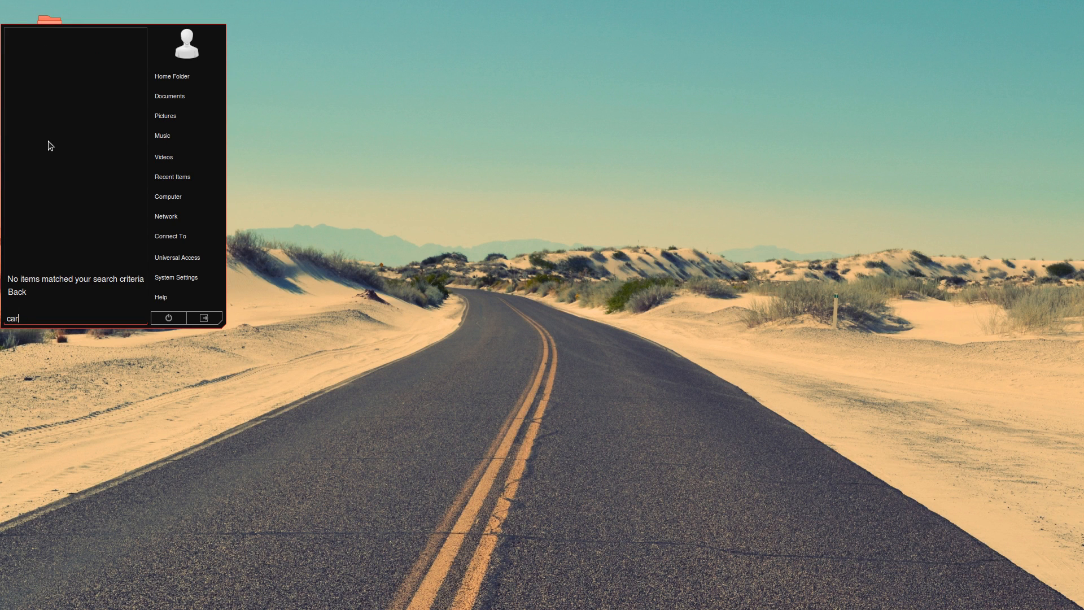
pyautogui.press('BackSpace')
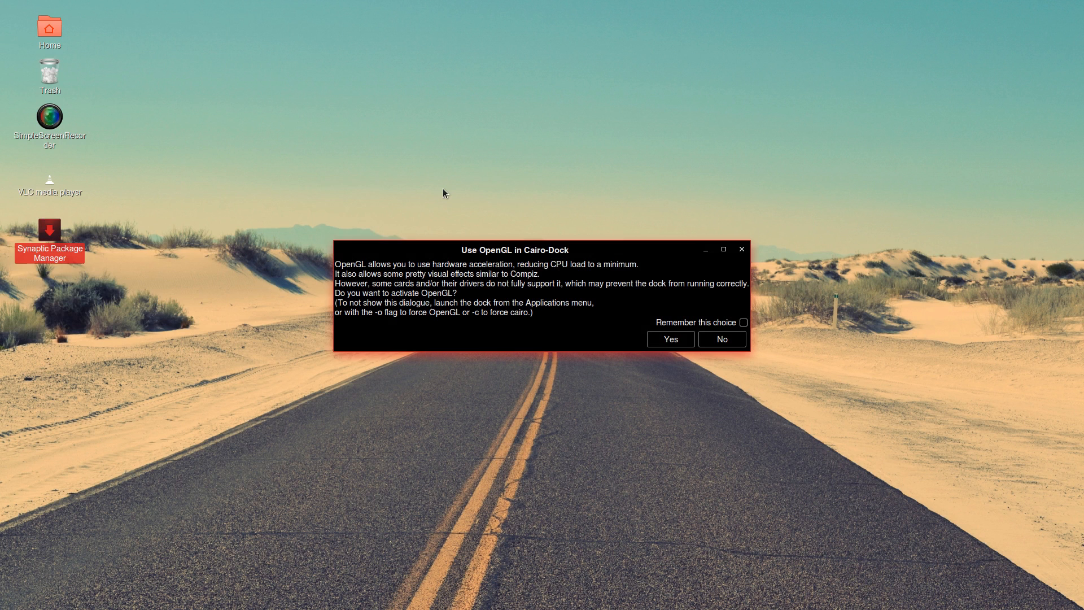
pyautogui.moveTo(548, 253)
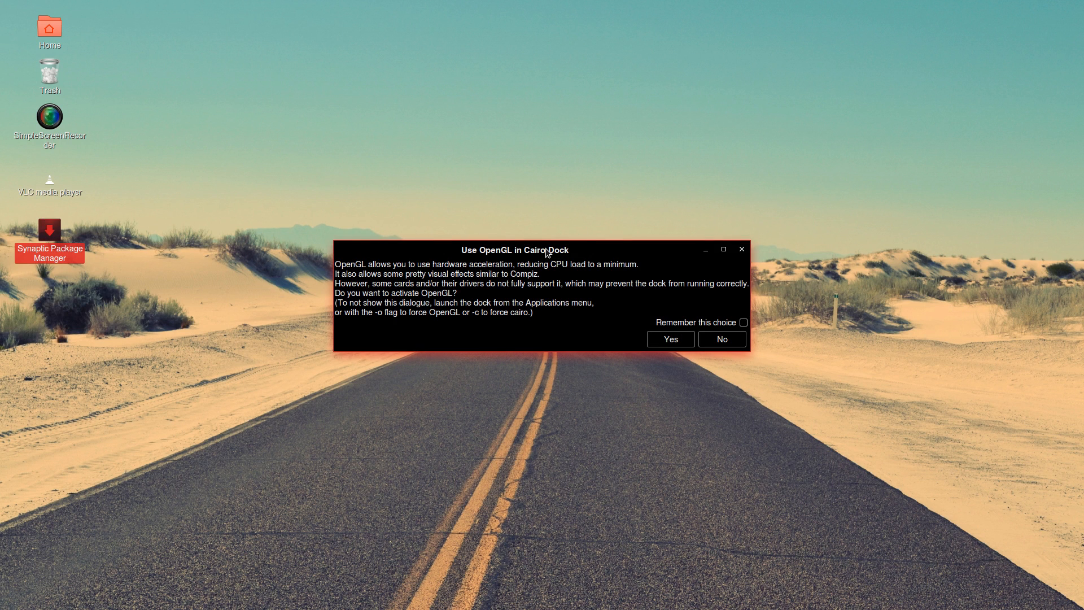
pyautogui.moveTo(532, 293)
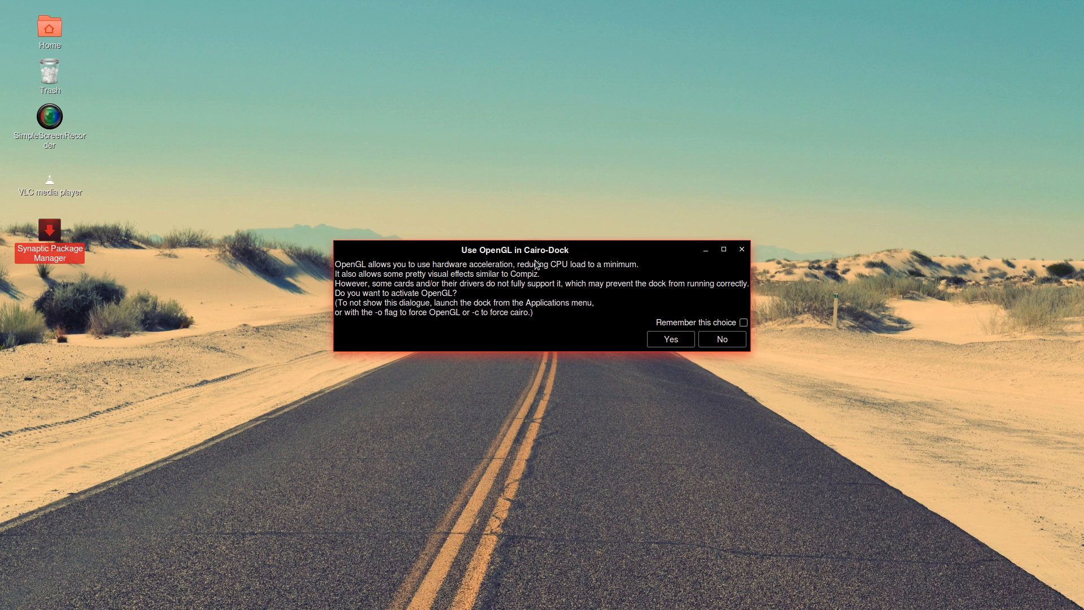
pyautogui.moveTo(550, 314)
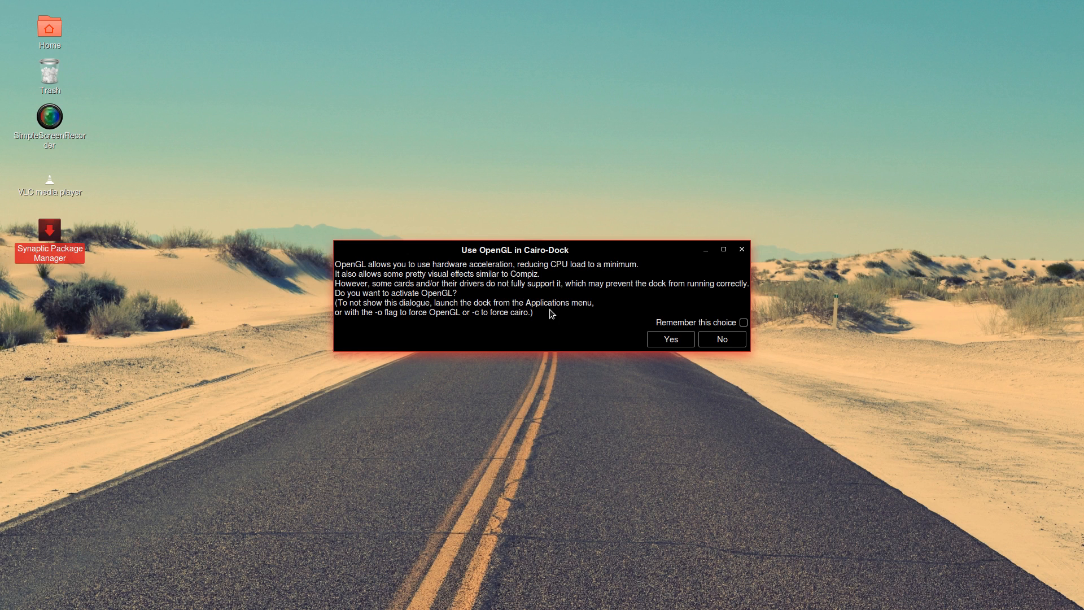
pyautogui.moveTo(423, 278)
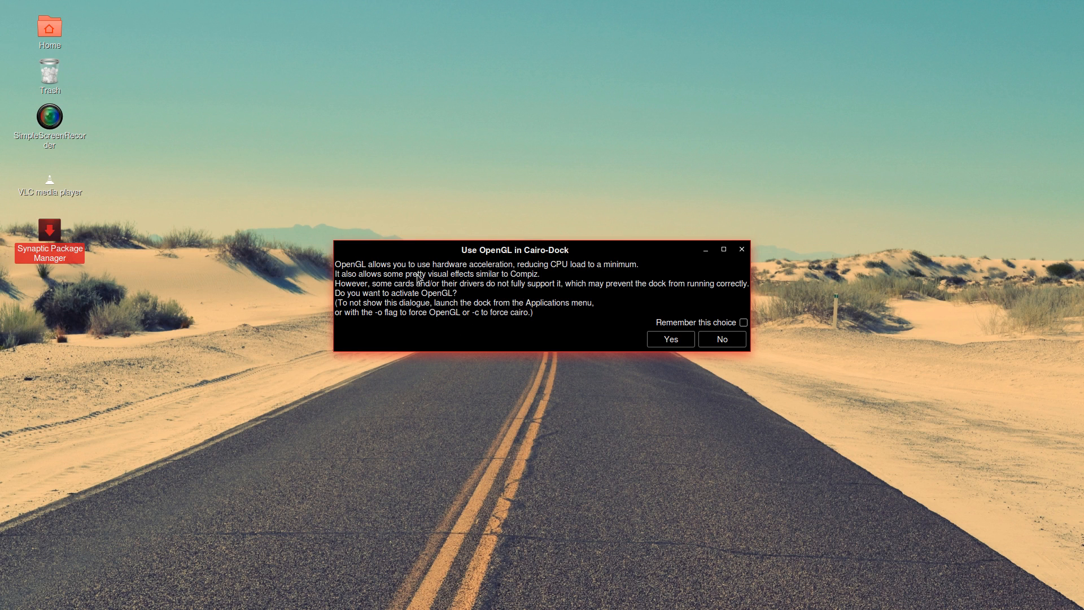
pyautogui.moveTo(474, 324)
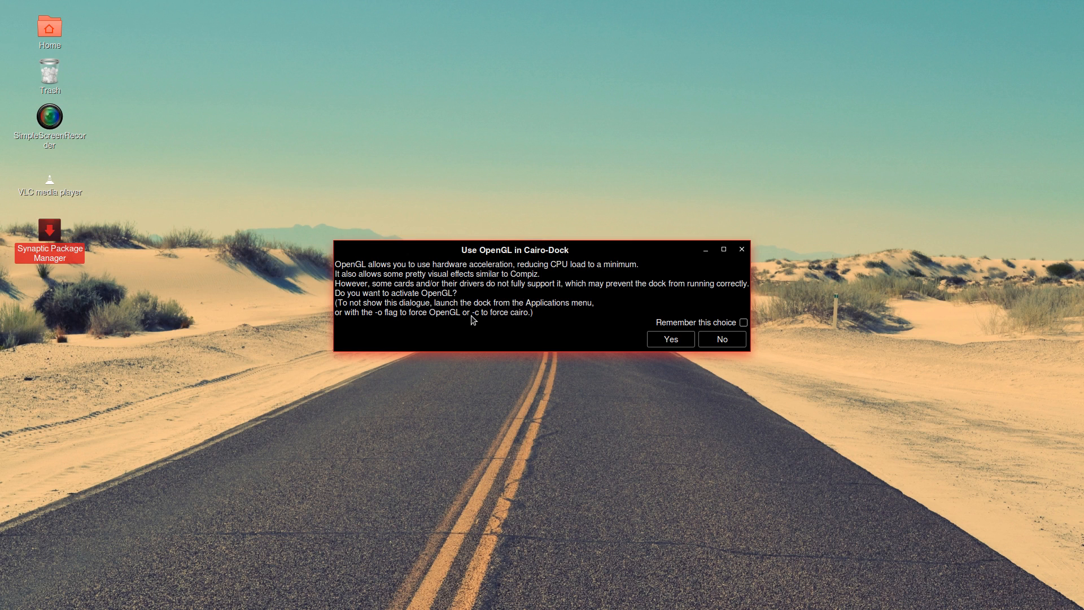
pyautogui.moveTo(357, 298)
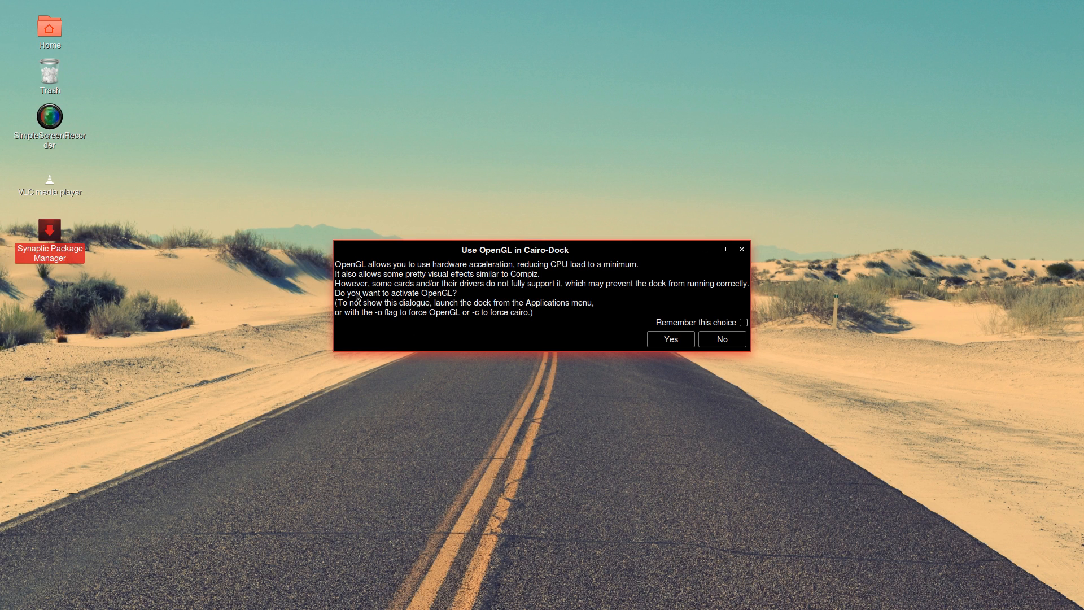
pyautogui.moveTo(478, 319)
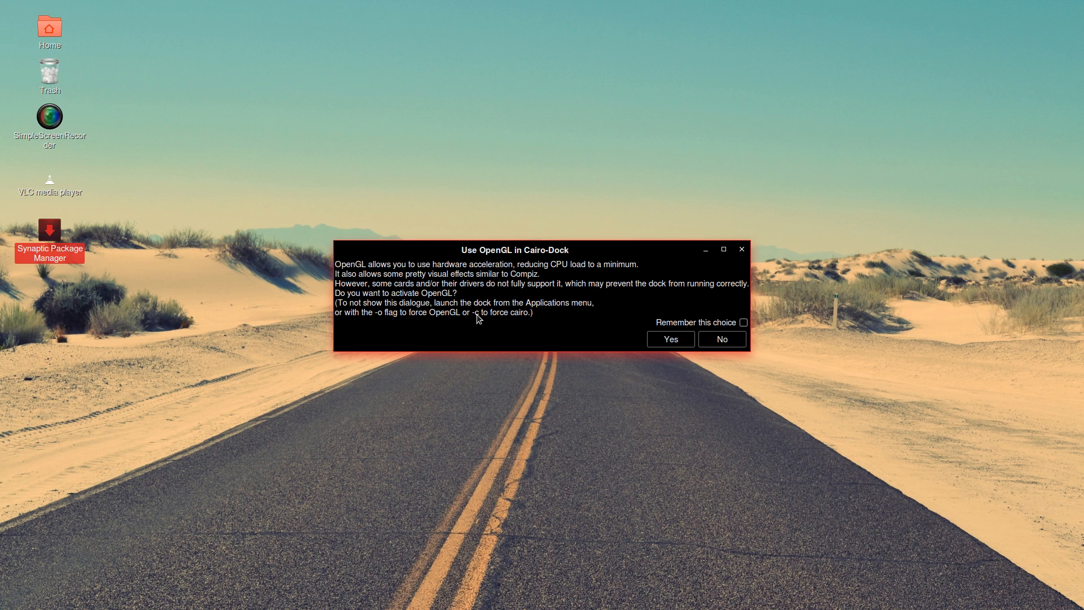
pyautogui.moveTo(446, 323)
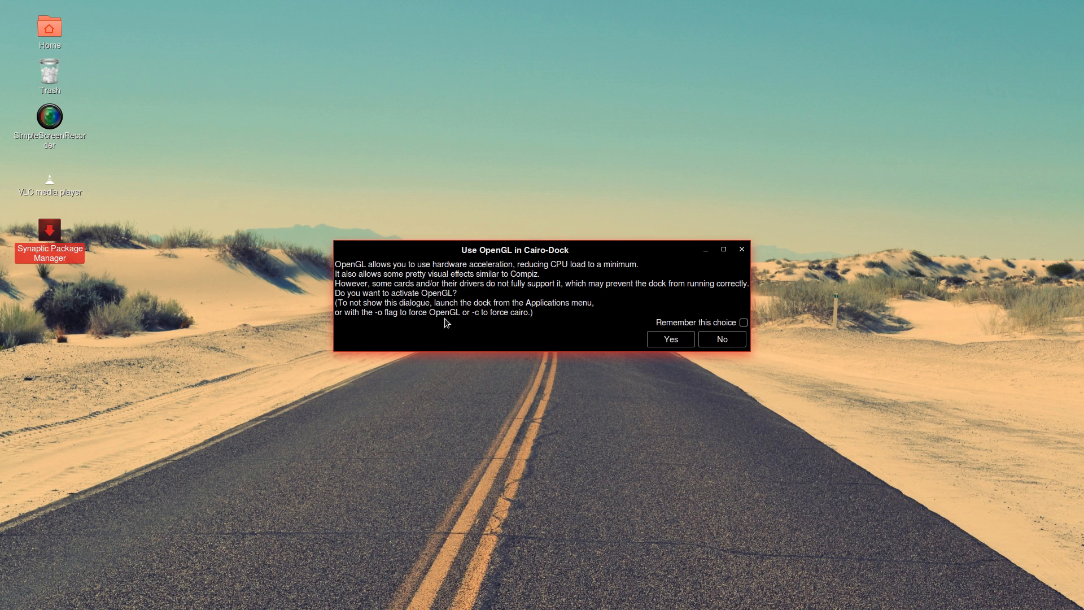
pyautogui.moveTo(381, 322)
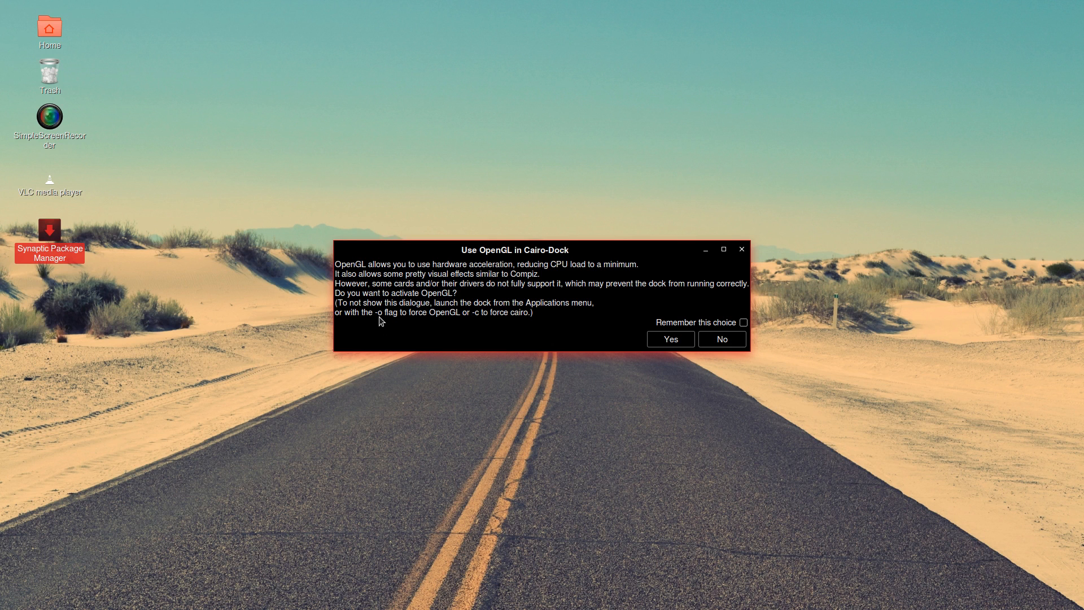
pyautogui.moveTo(431, 307)
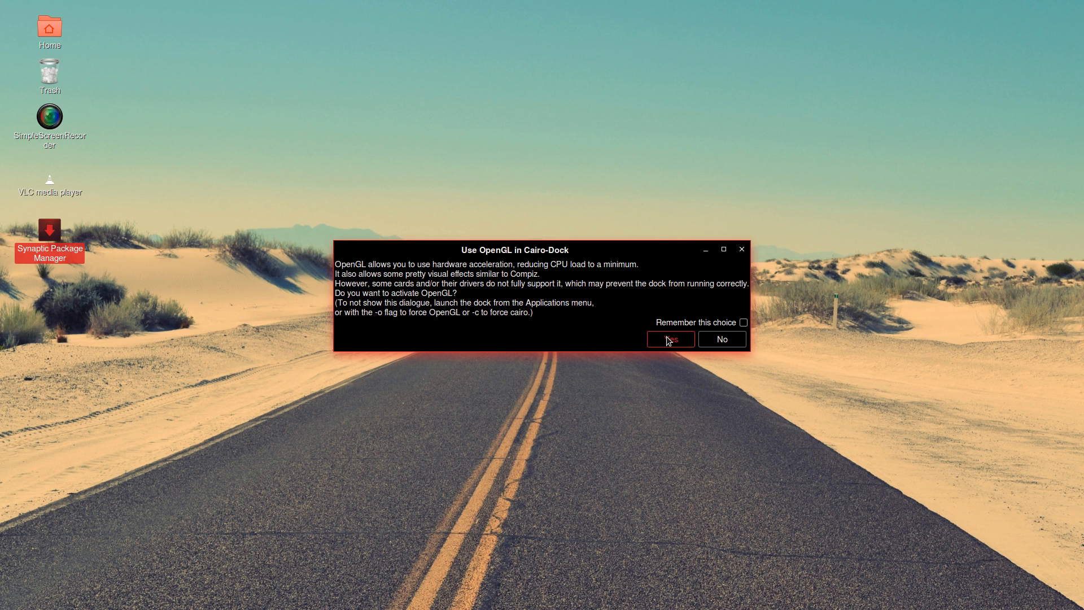
# Activate OpenGL for the dock and dismiss its welcome message
pyautogui.click(670, 339)
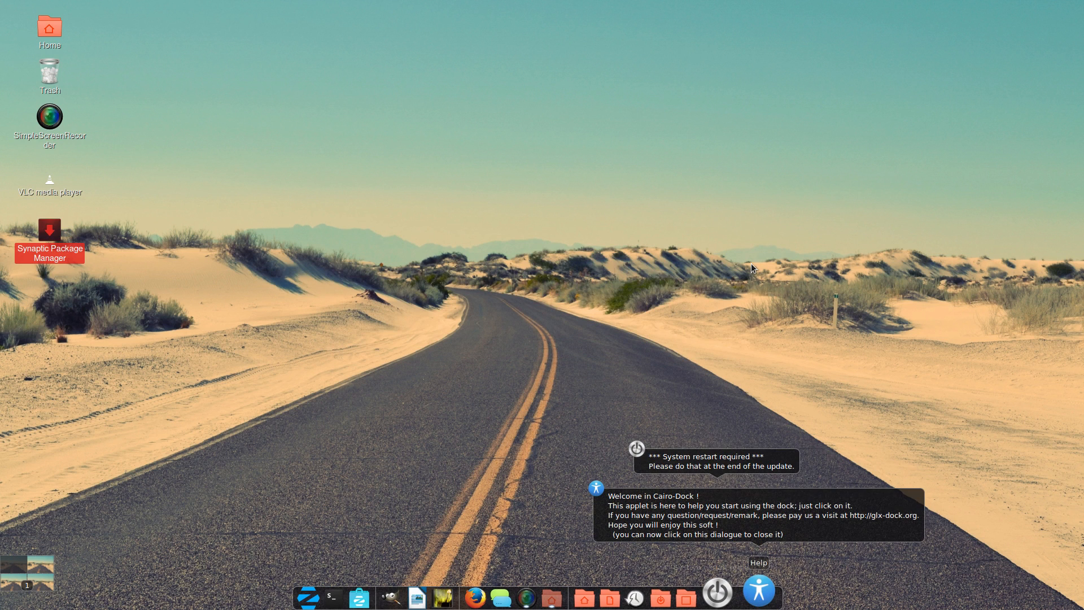
pyautogui.moveTo(724, 330)
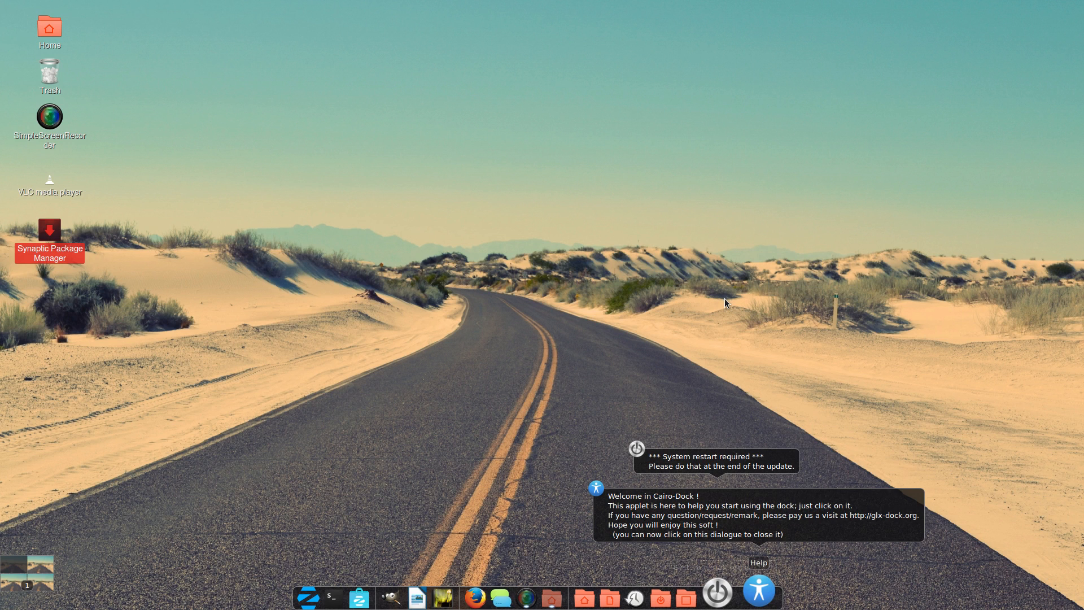
pyautogui.moveTo(652, 436)
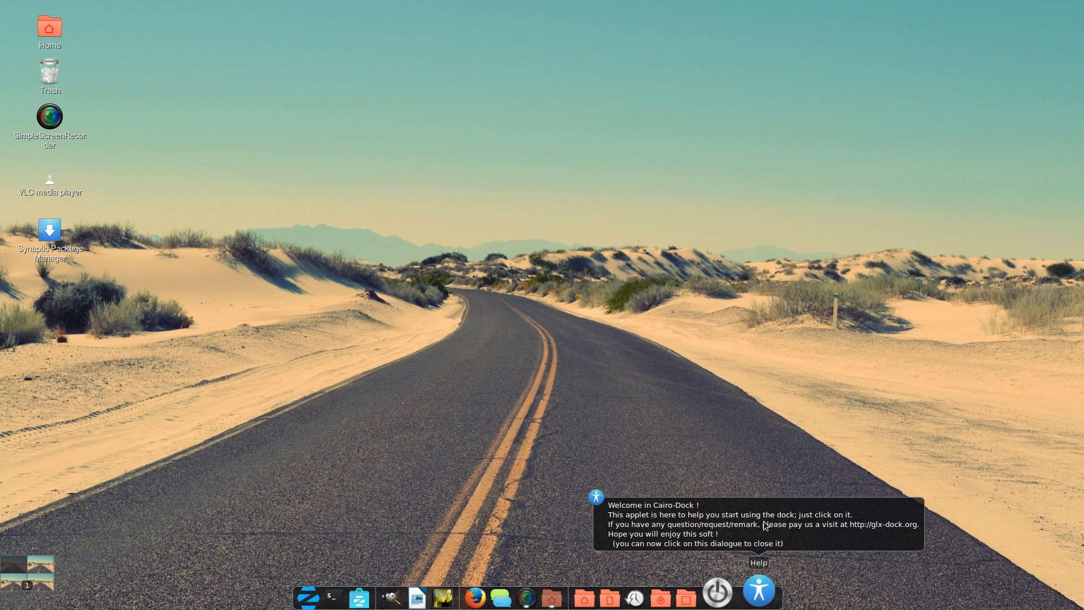
pyautogui.click(763, 526)
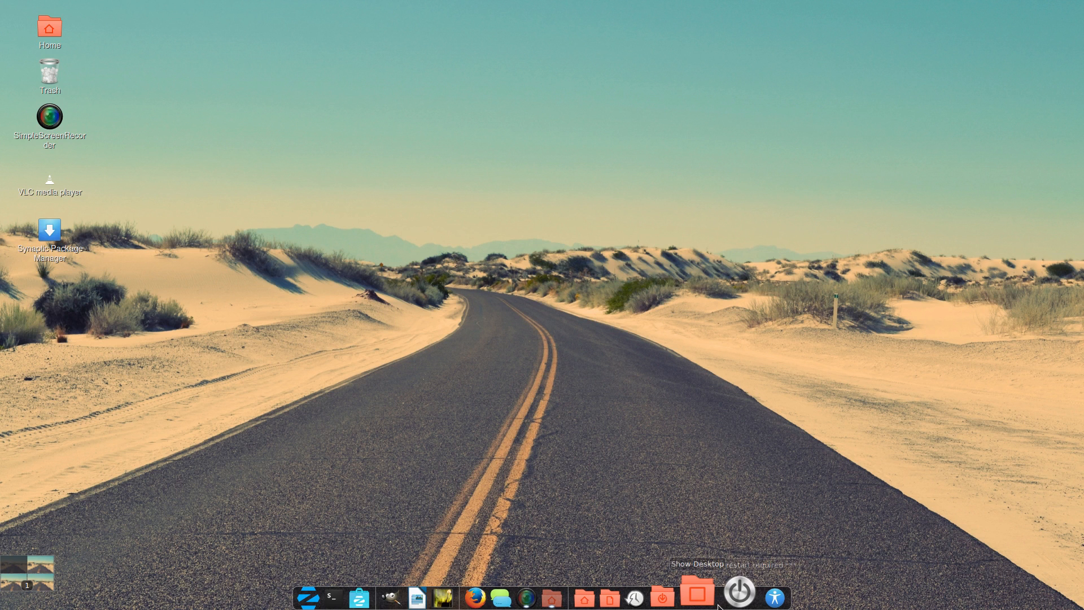
# Open Cairo-Dock's configuration window on the Themes page
pyautogui.rightClick(705, 598)
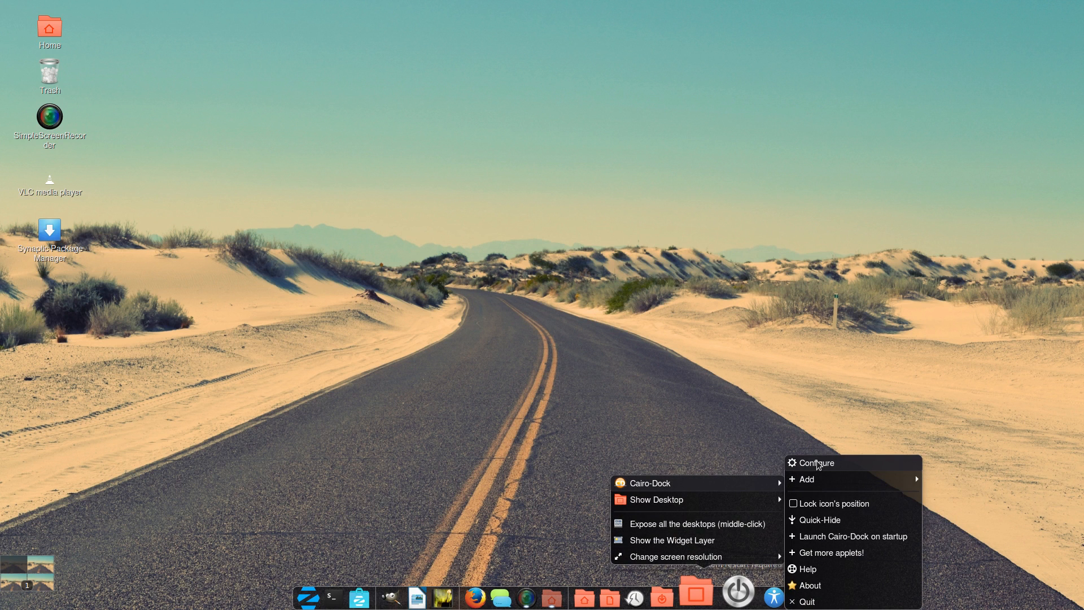
pyautogui.click(818, 465)
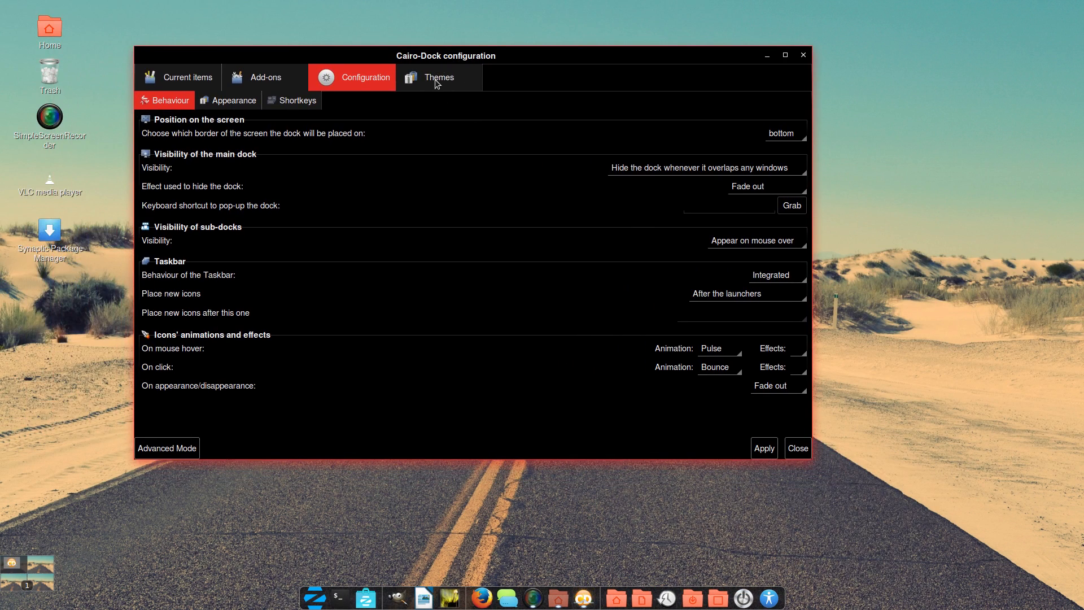
pyautogui.click(438, 77)
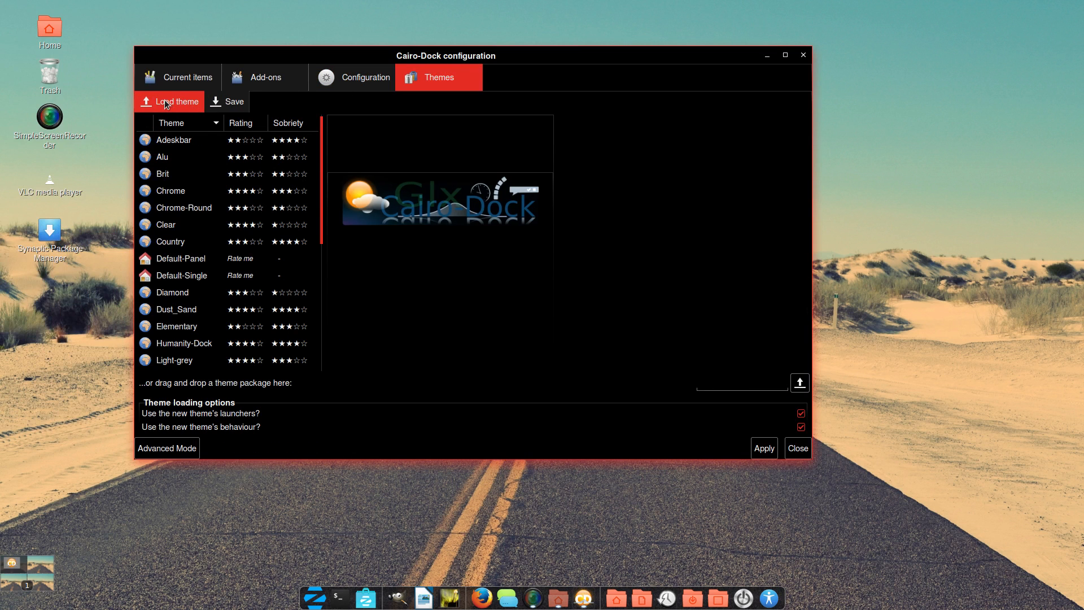
pyautogui.moveTo(264, 386)
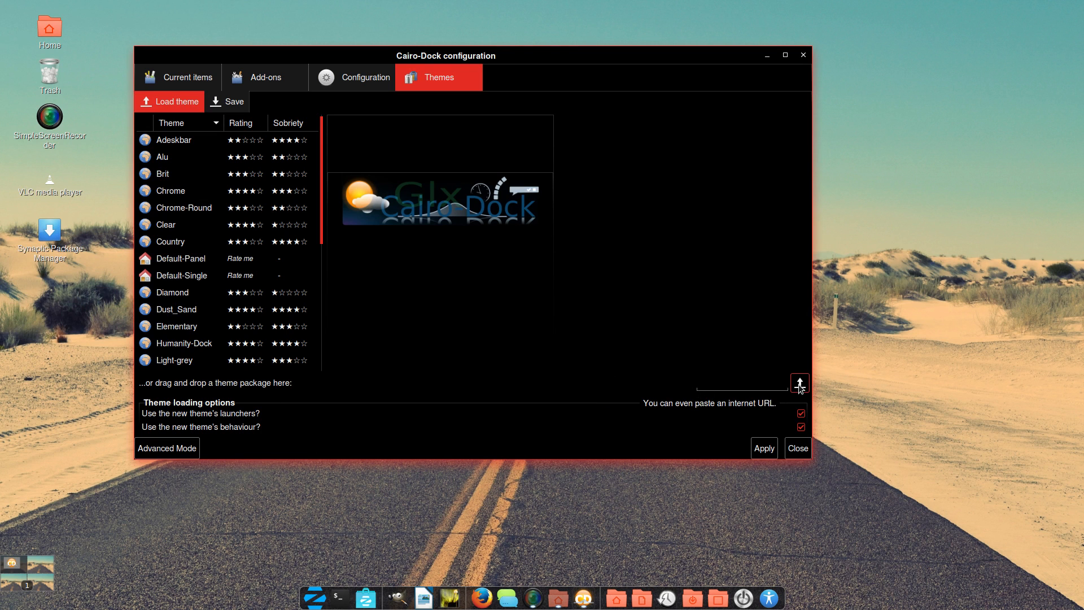
# Browse for the backed-up theme package to import
pyautogui.click(799, 383)
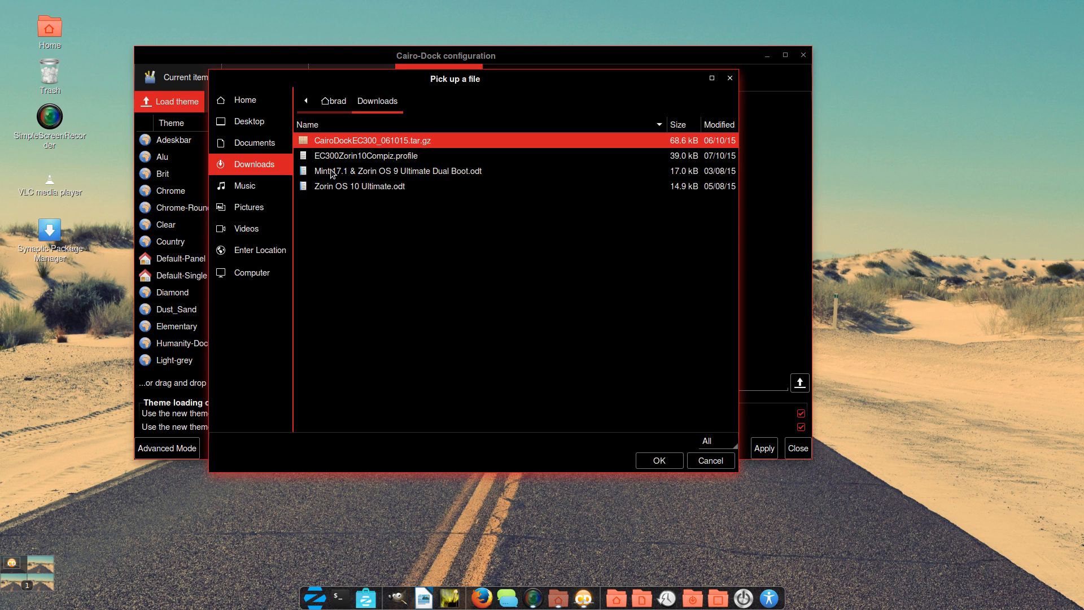
pyautogui.moveTo(432, 149)
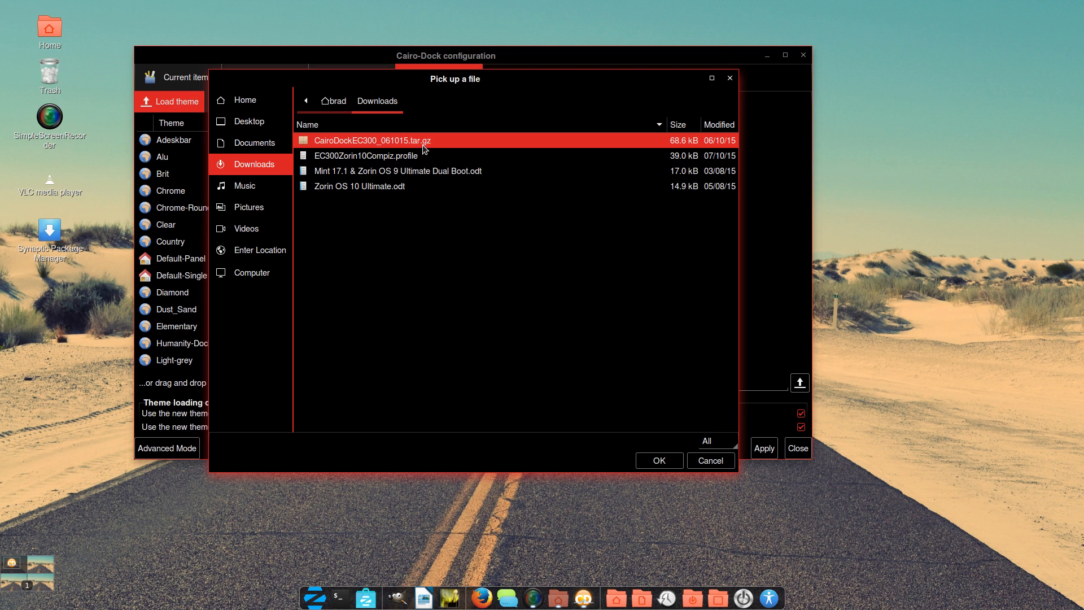
pyautogui.moveTo(362, 144)
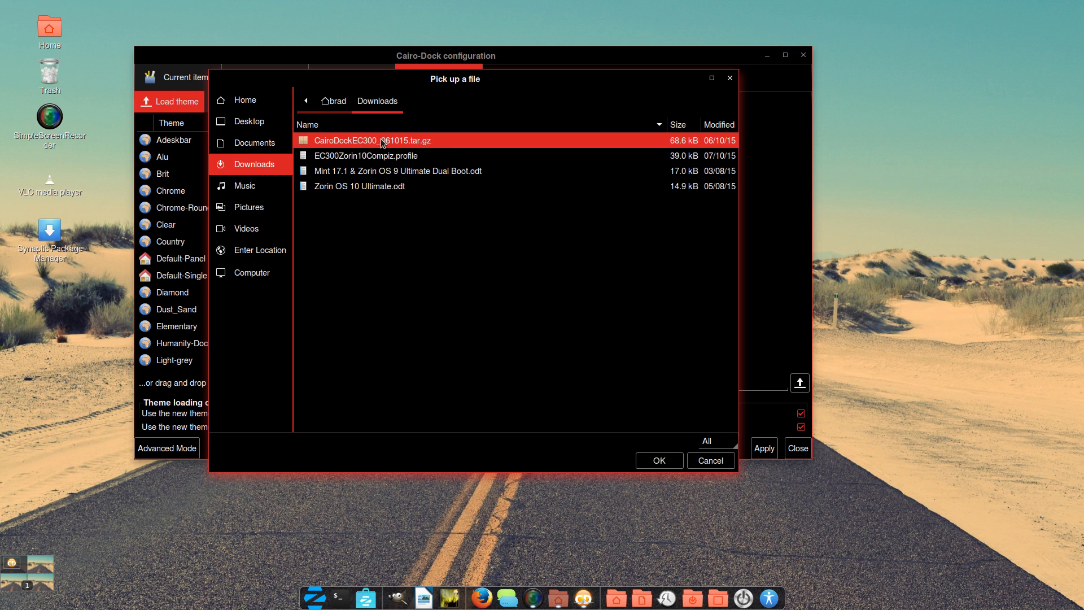
pyautogui.moveTo(540, 244)
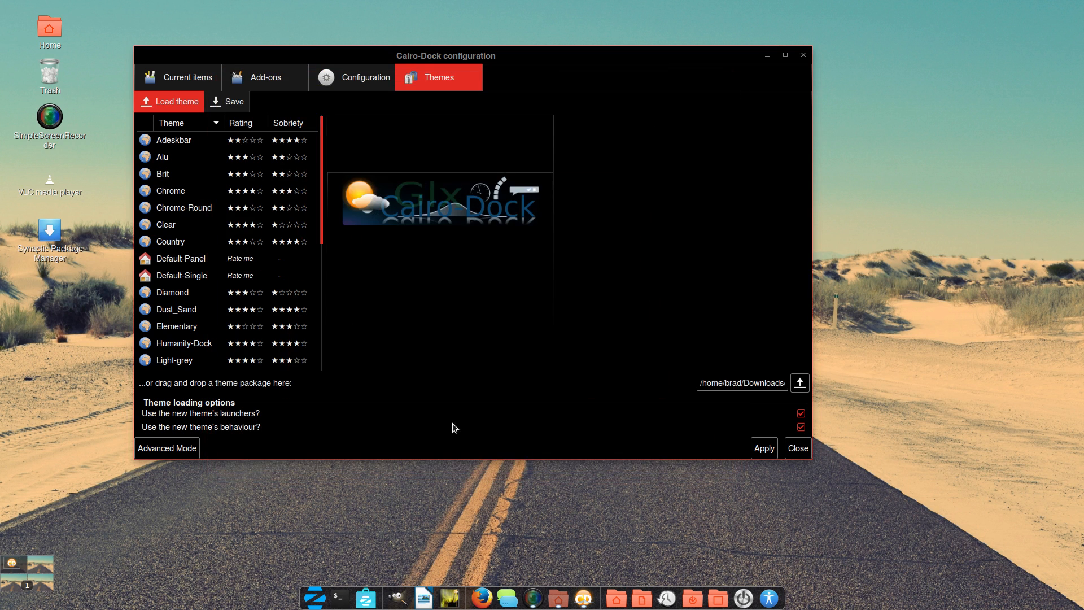
pyautogui.moveTo(678, 237)
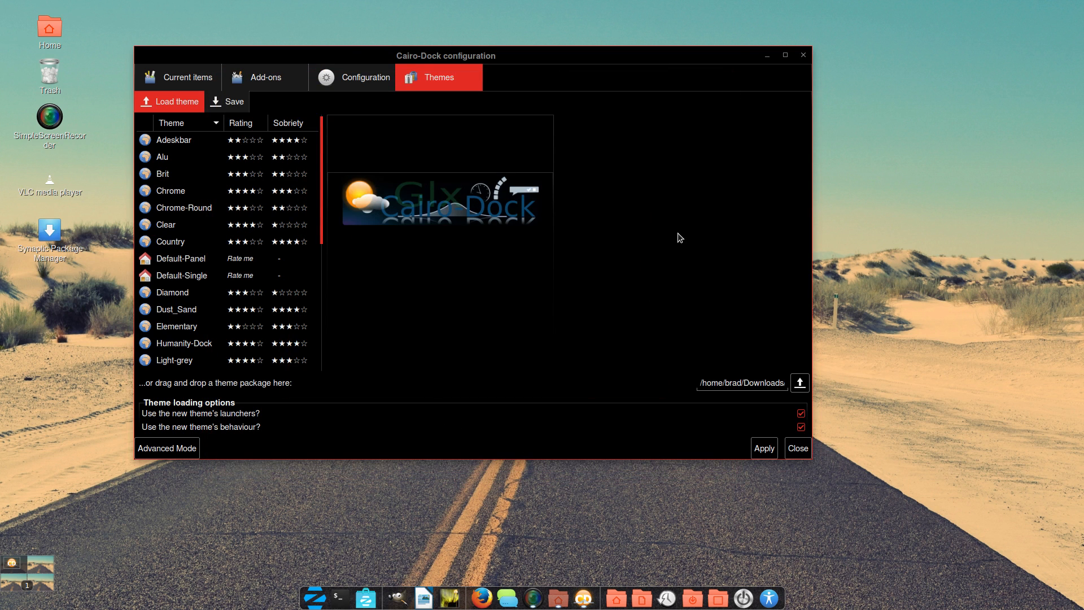
pyautogui.moveTo(213, 424)
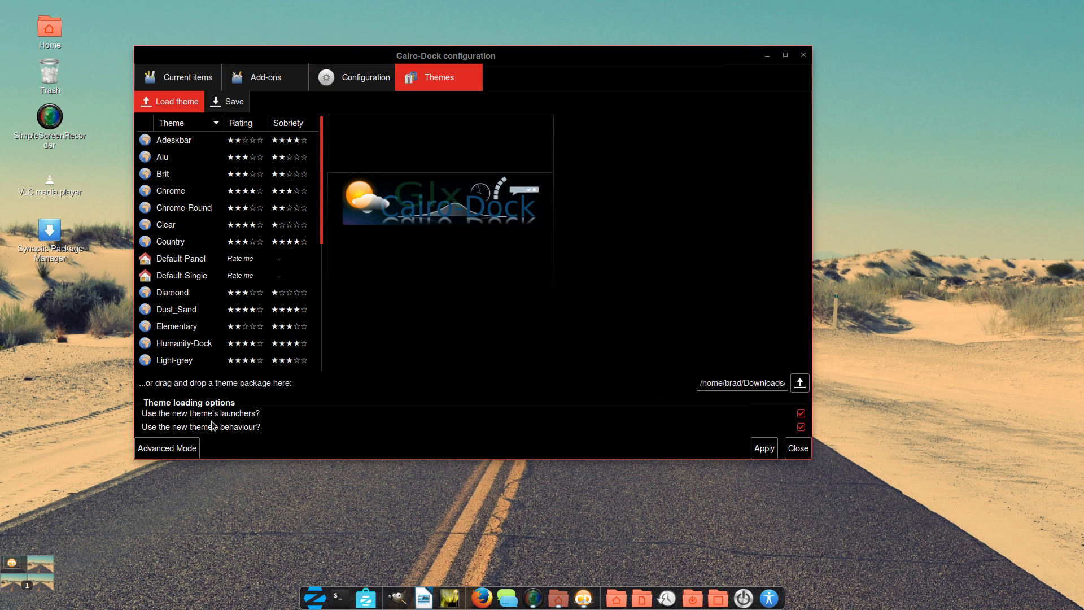
pyautogui.moveTo(260, 415)
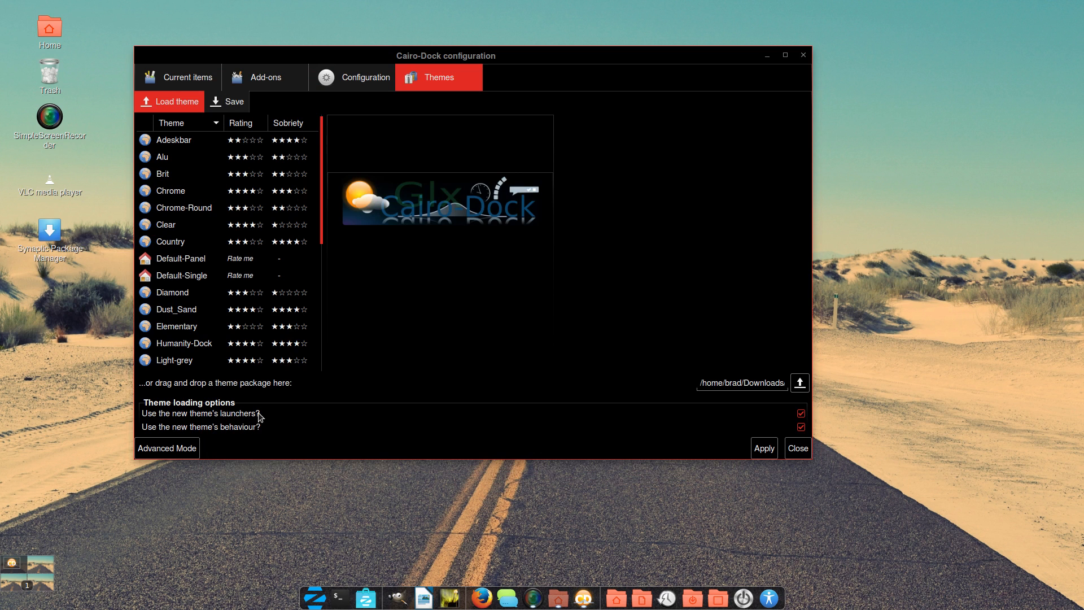
pyautogui.moveTo(583, 431)
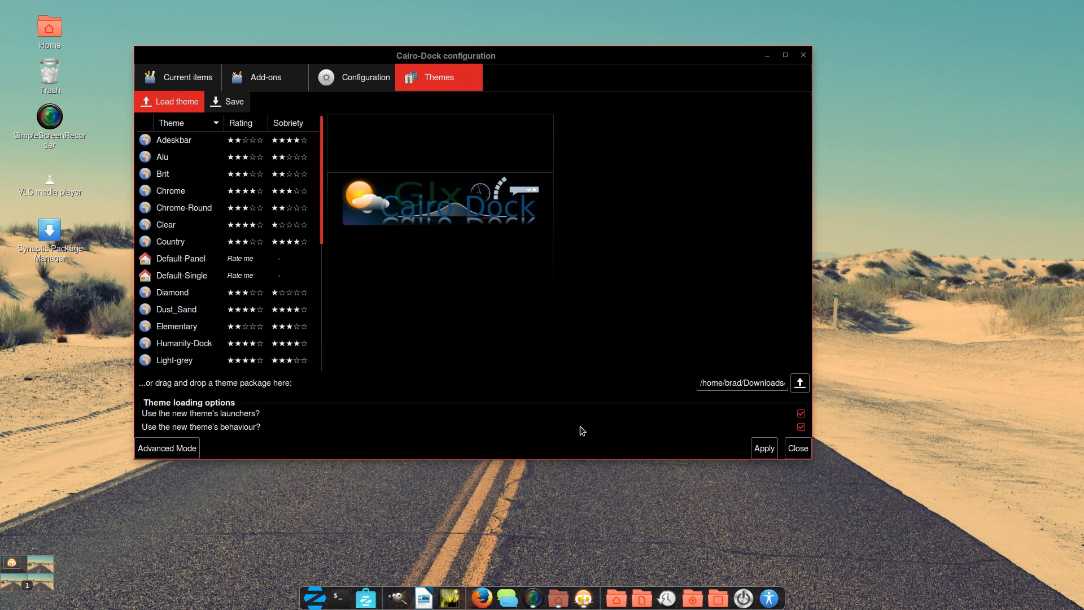
pyautogui.moveTo(718, 438)
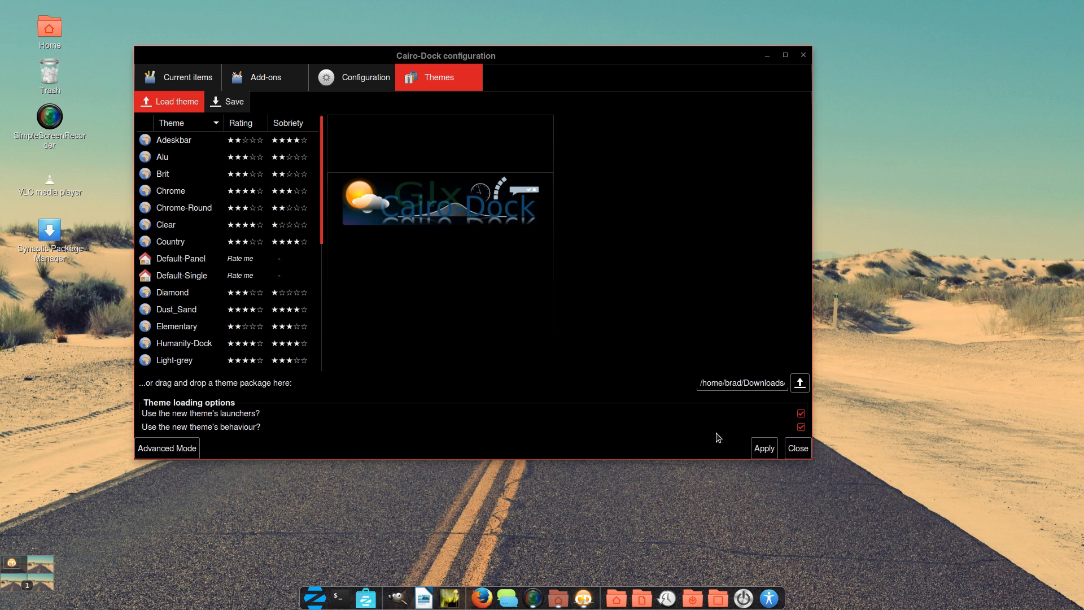
pyautogui.moveTo(435, 606)
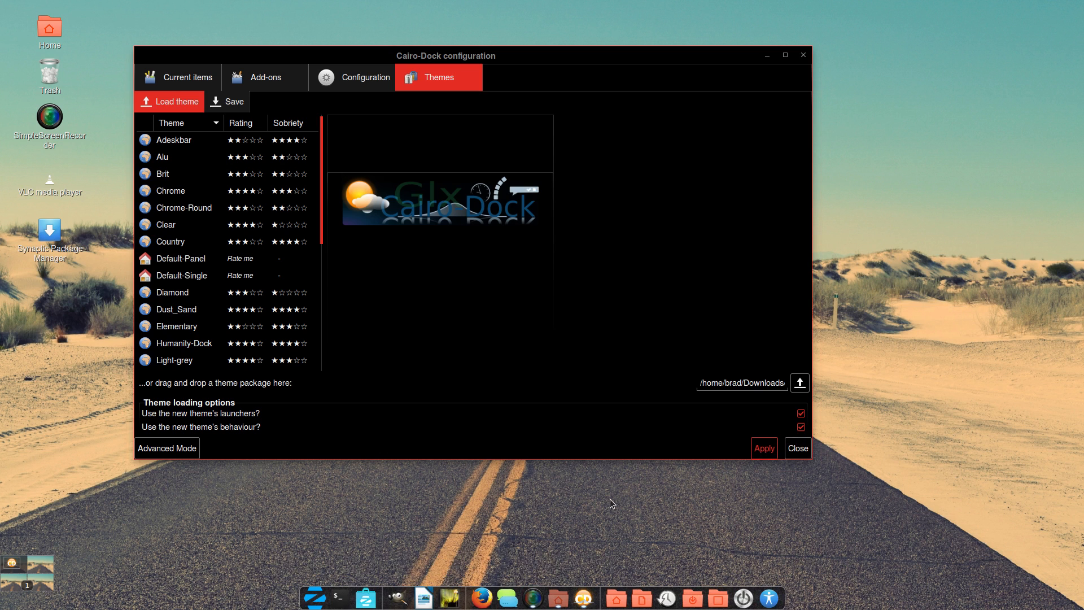
pyautogui.moveTo(200, 522)
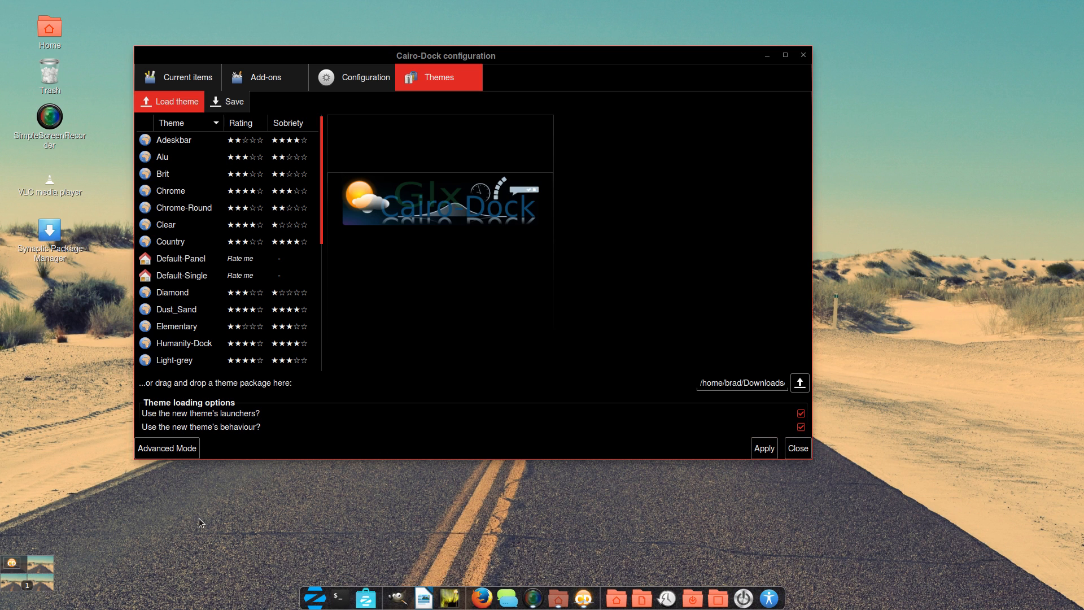
pyautogui.moveTo(702, 427)
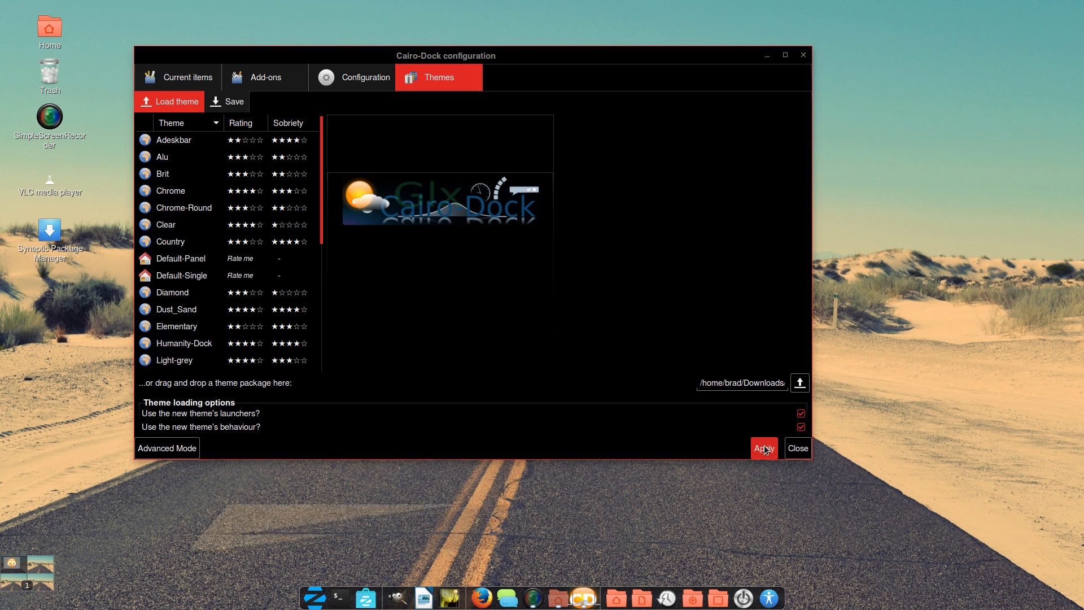
# Import the CairoDockEC300_061015 theme, agreeing to replace the unsaved current theme
pyautogui.click(763, 447)
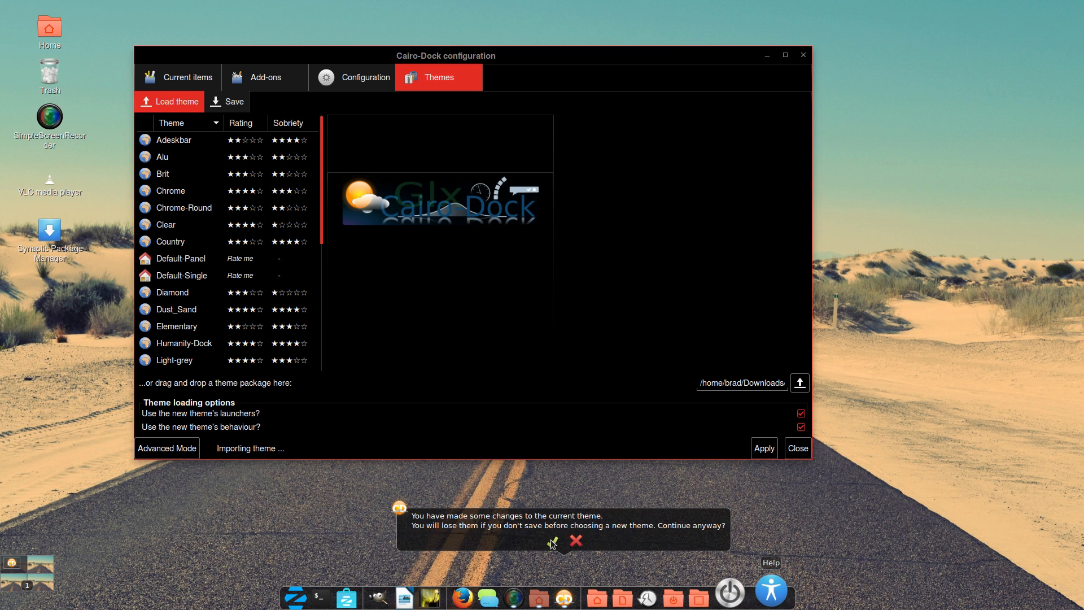
pyautogui.click(552, 541)
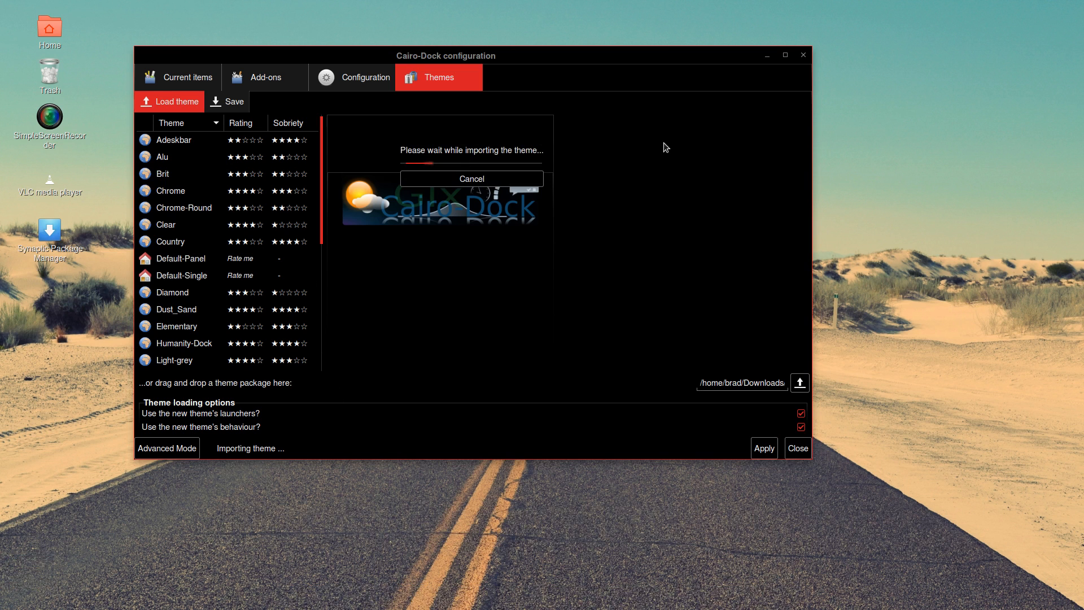
pyautogui.moveTo(452, 172)
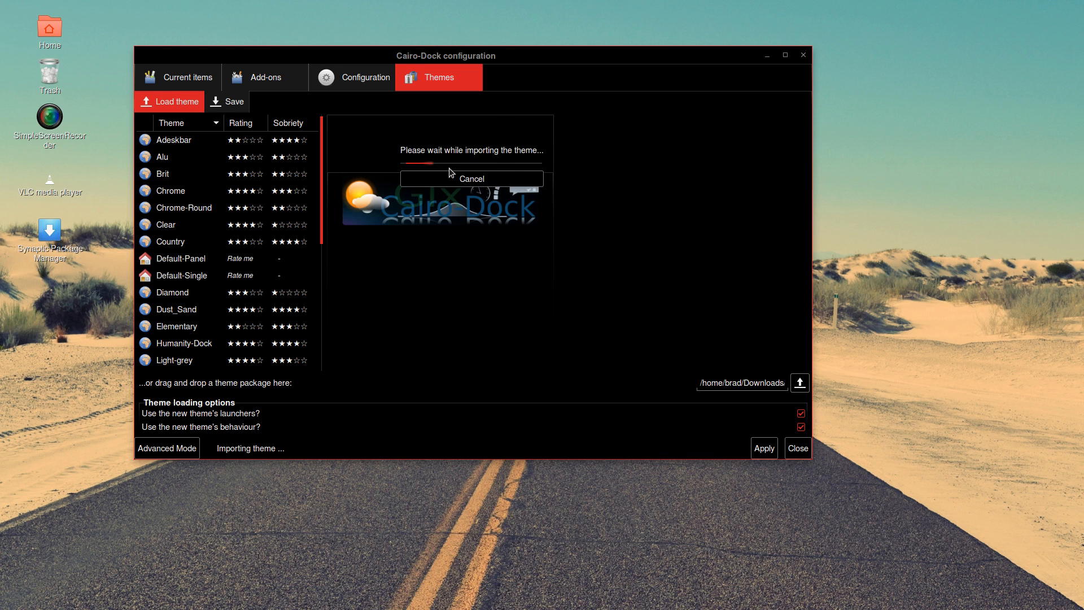
pyautogui.moveTo(497, 140)
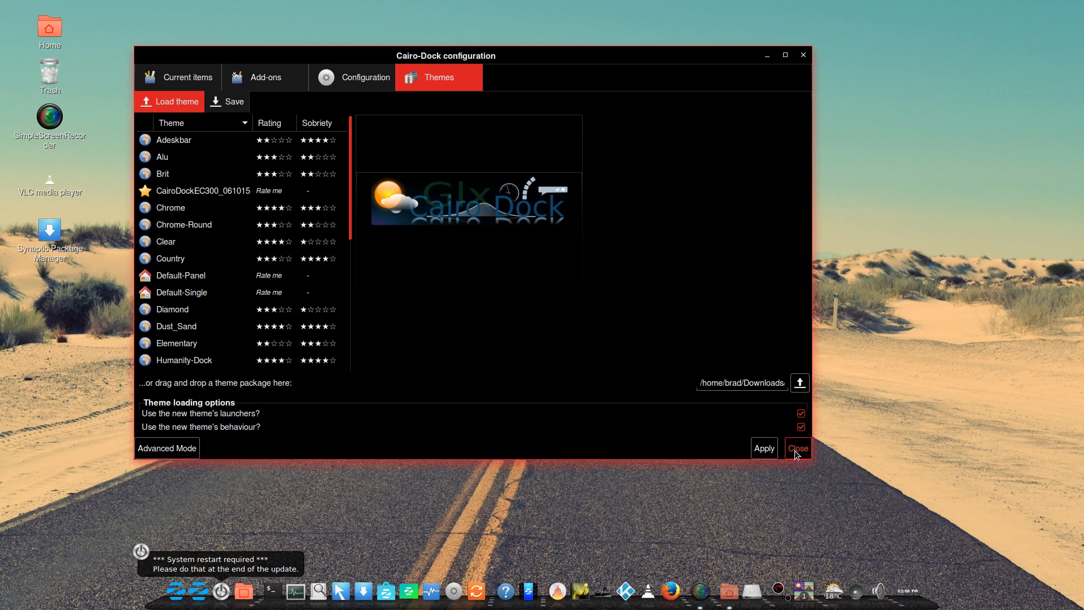
# Close the Cairo-Dock configuration window, leaving the newly themed dock on the desktop
pyautogui.click(796, 447)
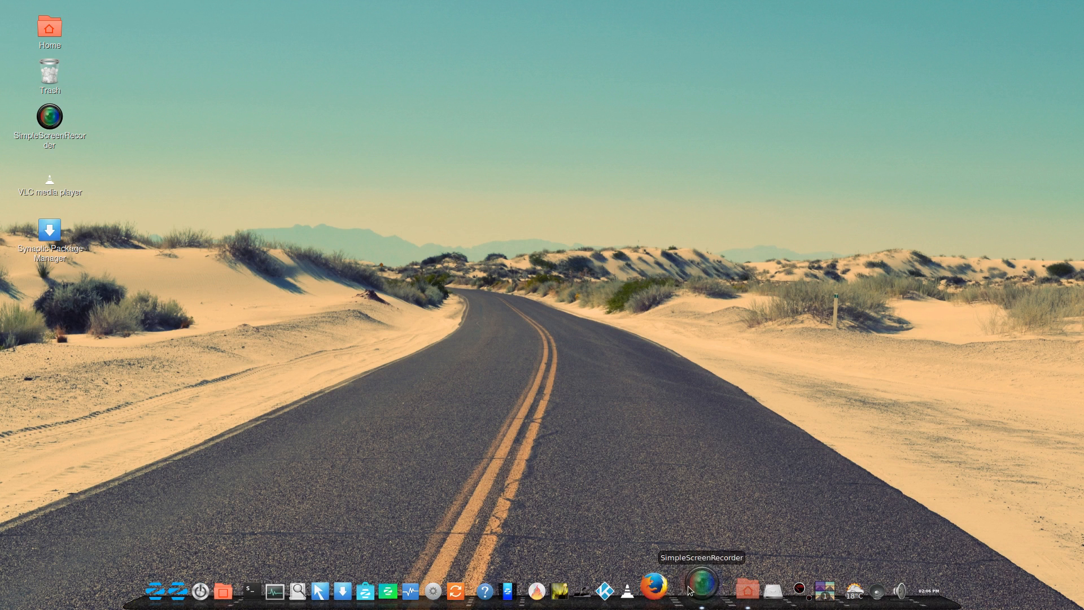
pyautogui.moveTo(176, 596)
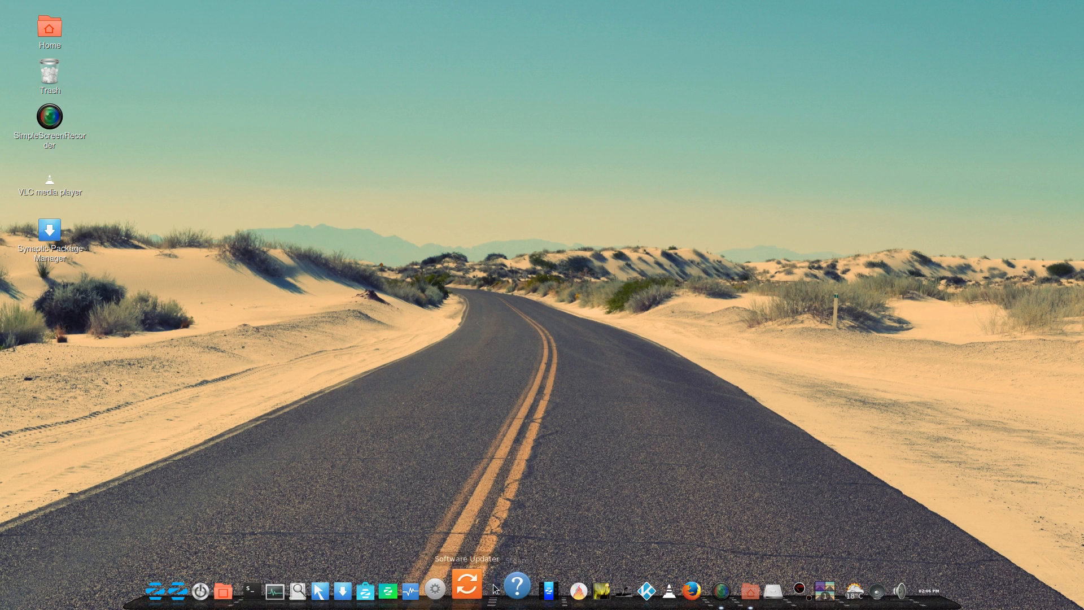
pyautogui.moveTo(521, 539)
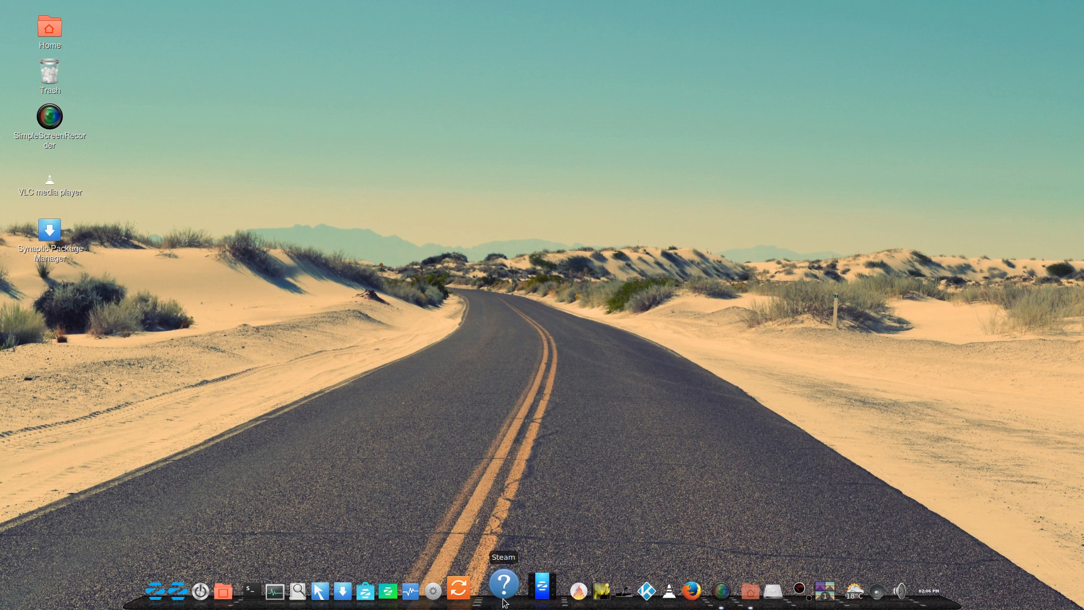
pyautogui.moveTo(508, 588)
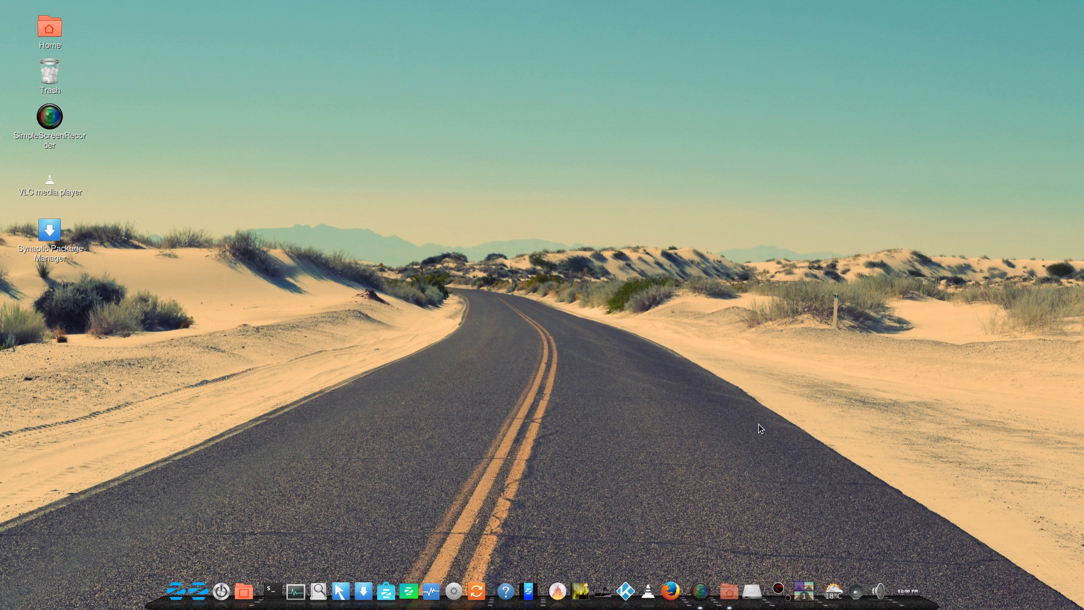
pyautogui.moveTo(790, 443)
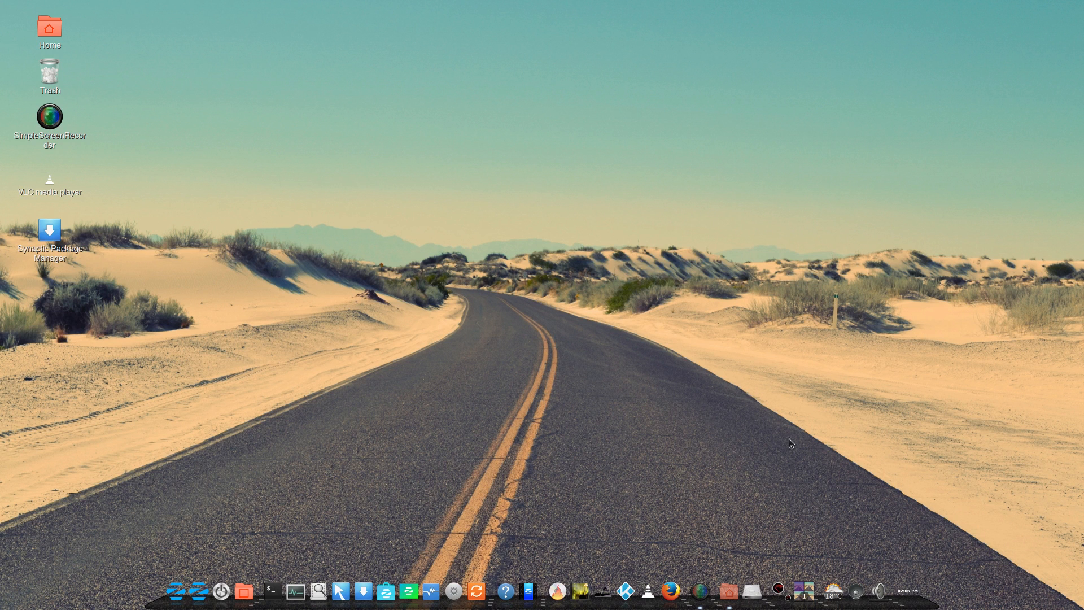
pyautogui.moveTo(633, 372)
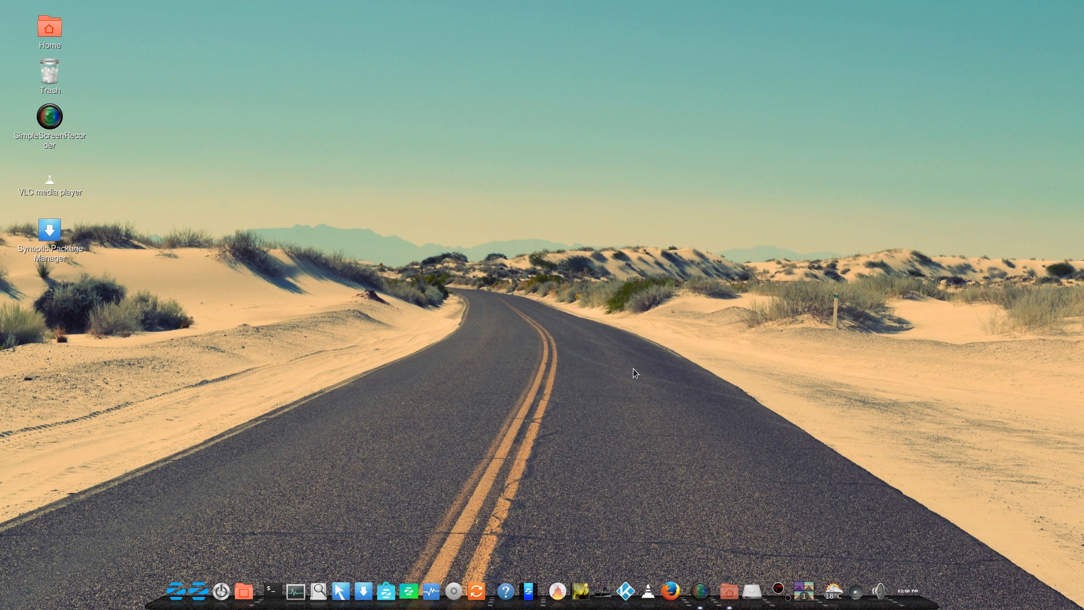
pyautogui.moveTo(673, 257)
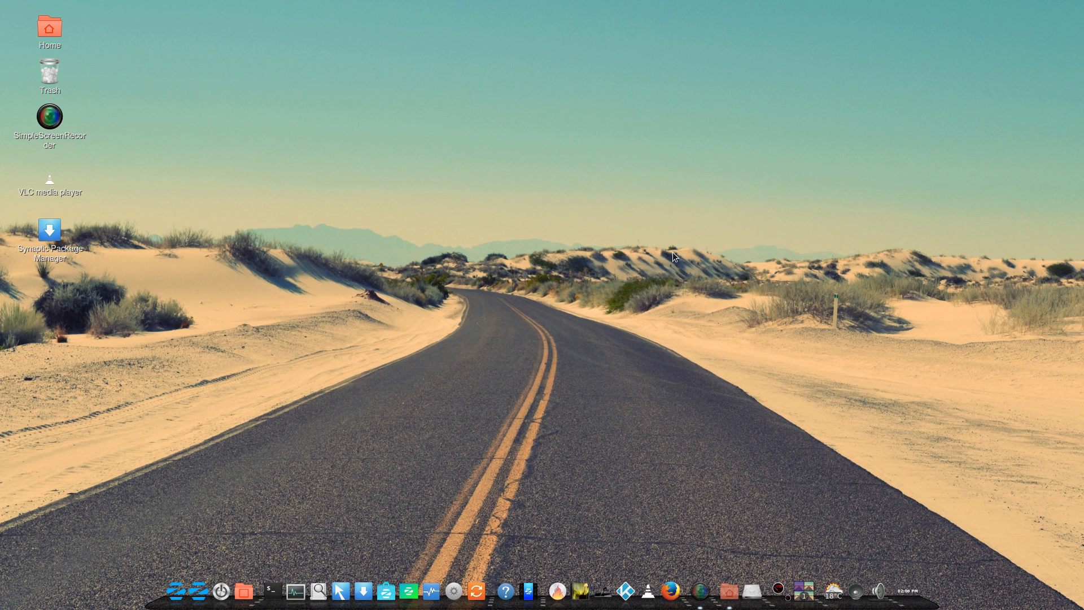
pyautogui.moveTo(759, 237)
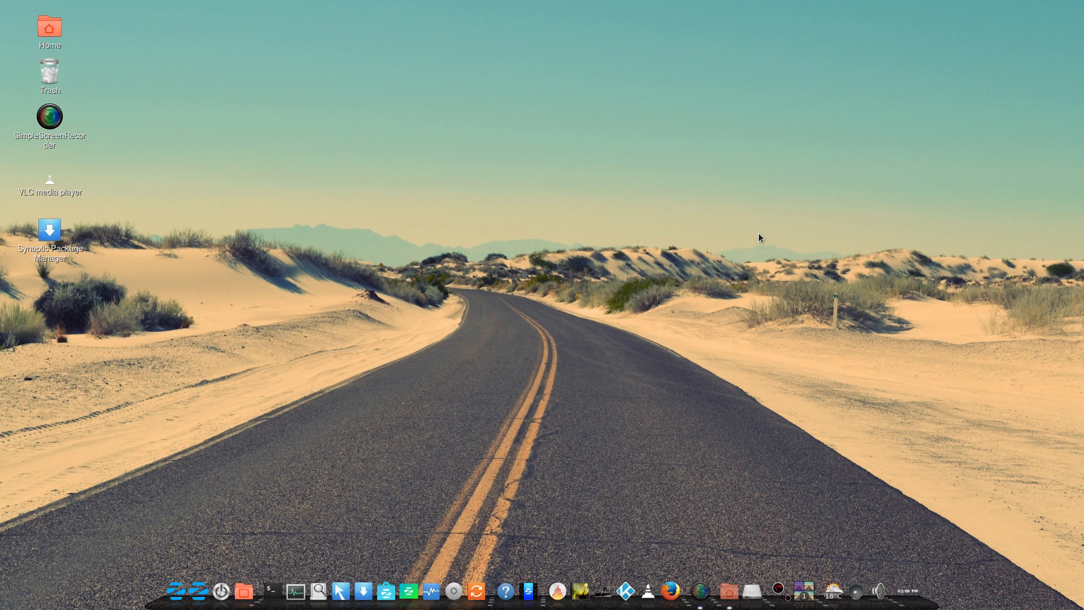
pyautogui.moveTo(602, 231)
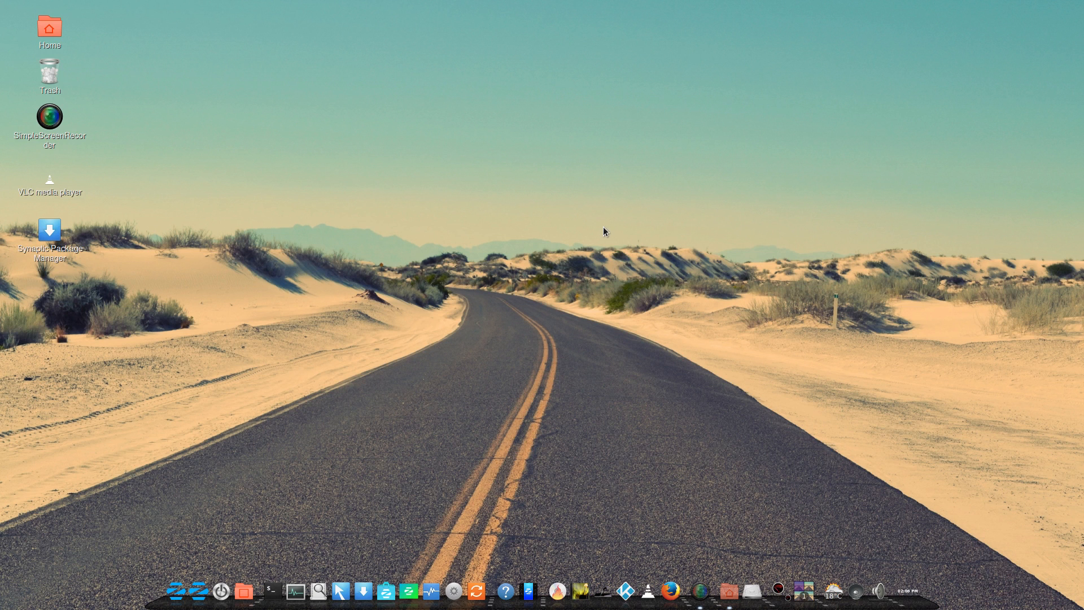
pyautogui.moveTo(587, 231)
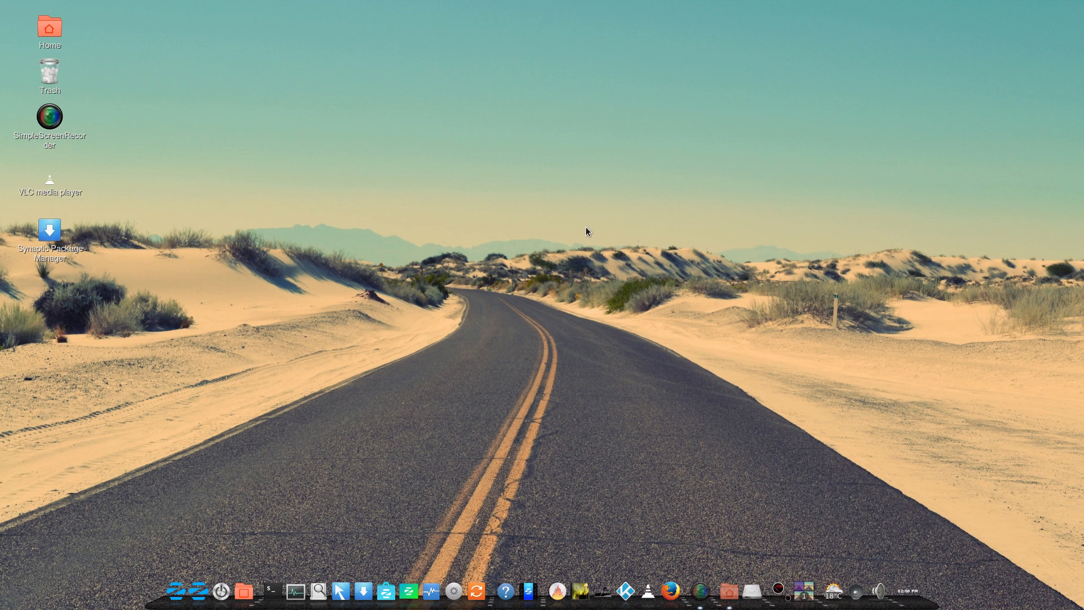
pyautogui.moveTo(605, 224)
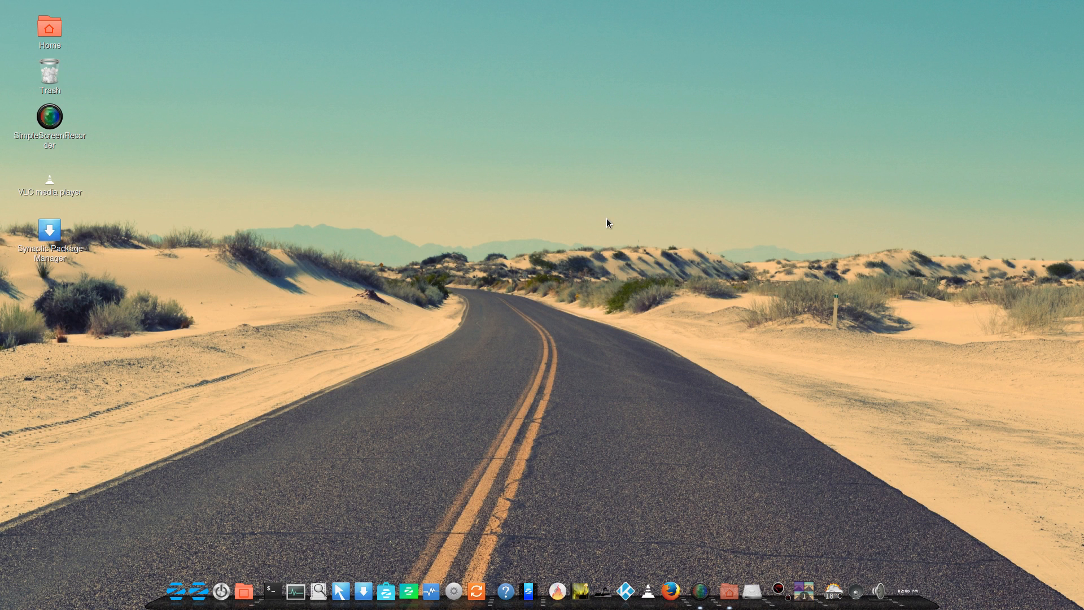
pyautogui.moveTo(539, 289)
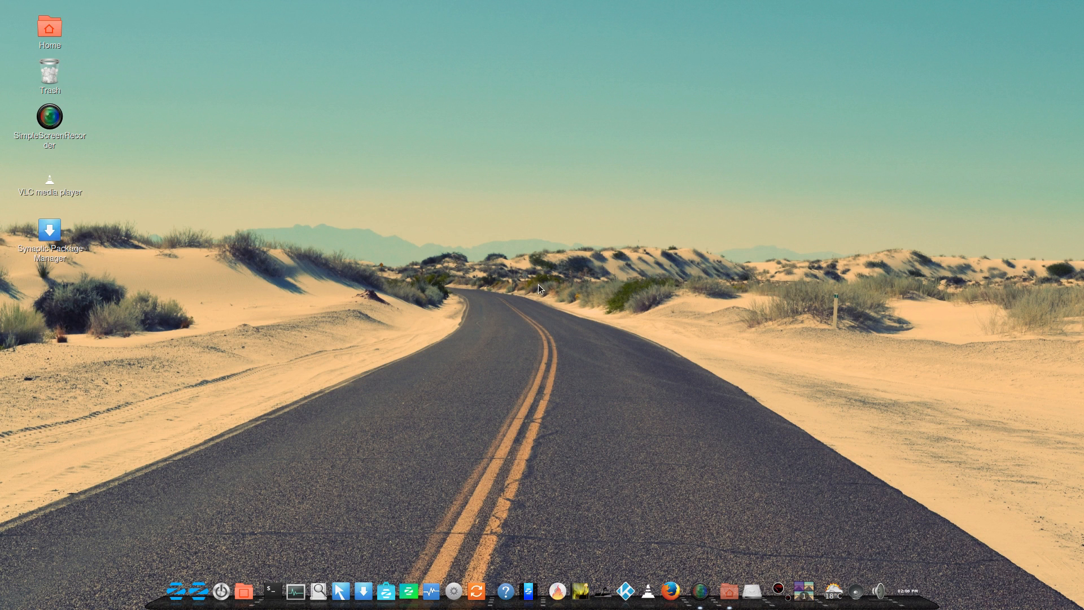